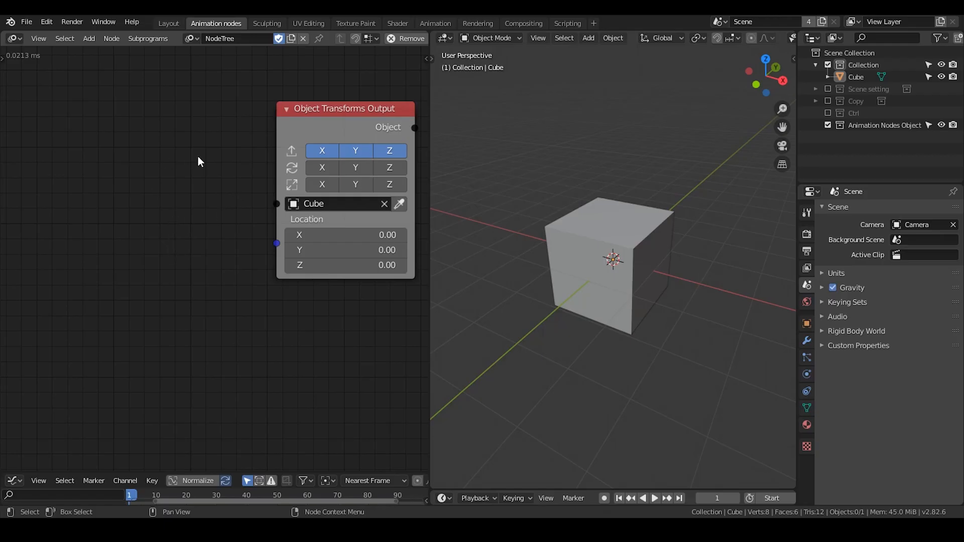
{"action": "mouse_move", "coordinate": [167, 145]}
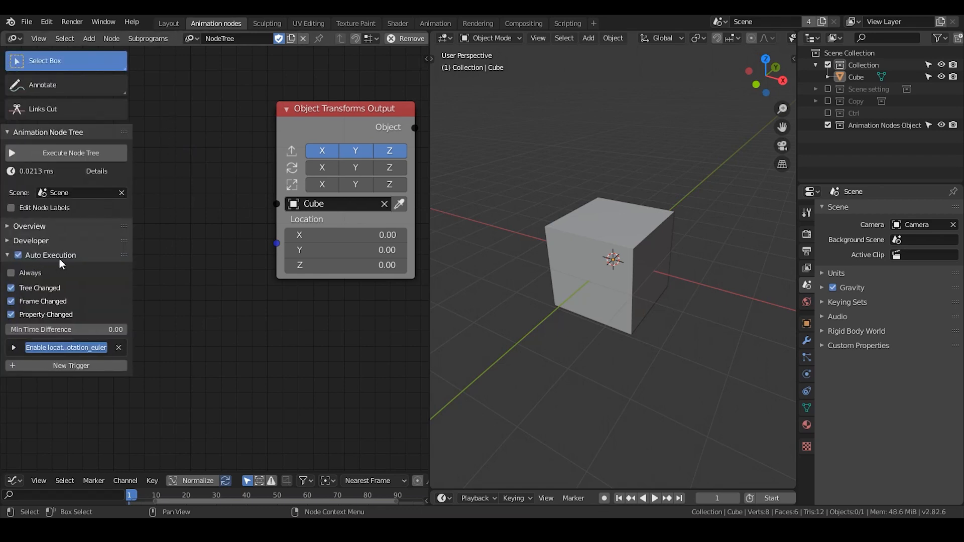
Step: Make the node tree execute continuously and split off a Dope Sheet beside the 3D view
{"action": "left_click", "coordinate": [11, 273]}
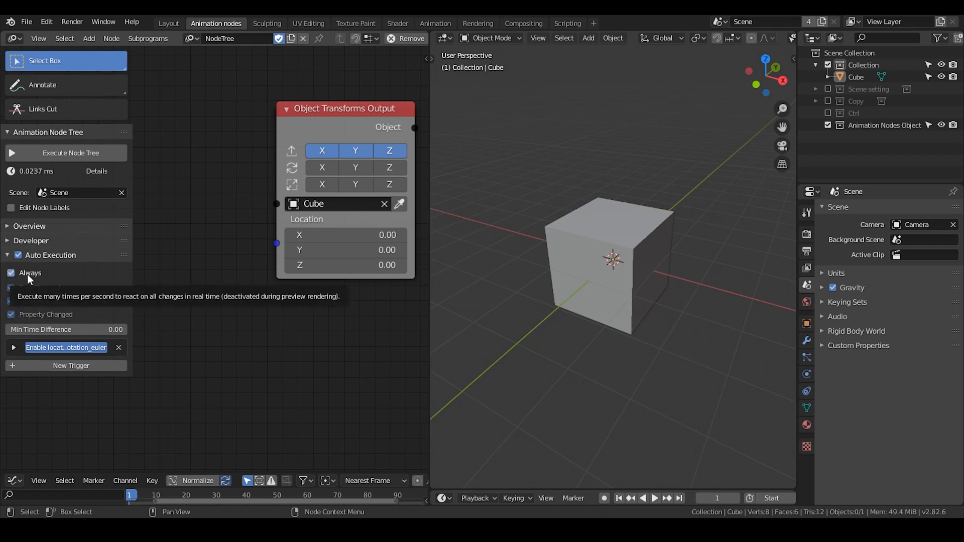
{"action": "left_click", "coordinate": [11, 273]}
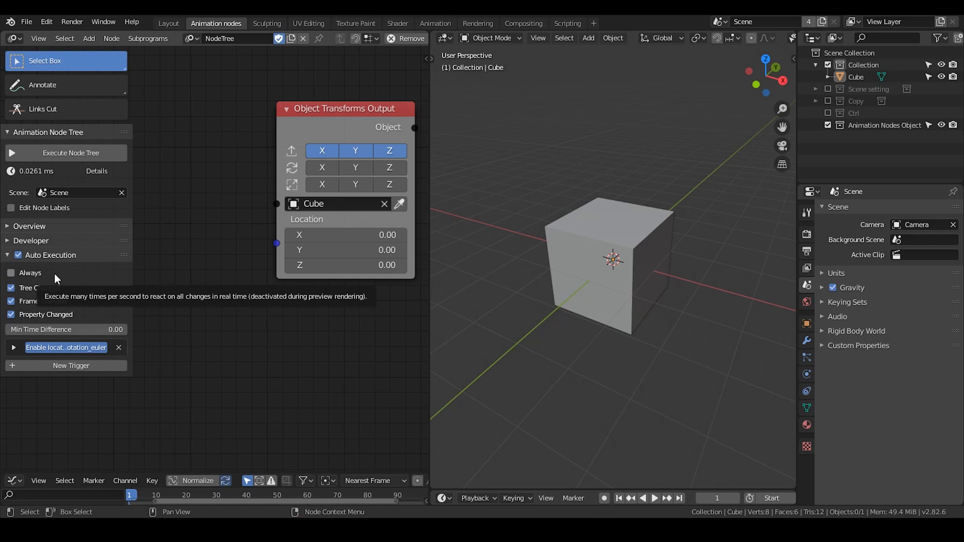
{"action": "mouse_move", "coordinate": [39, 283]}
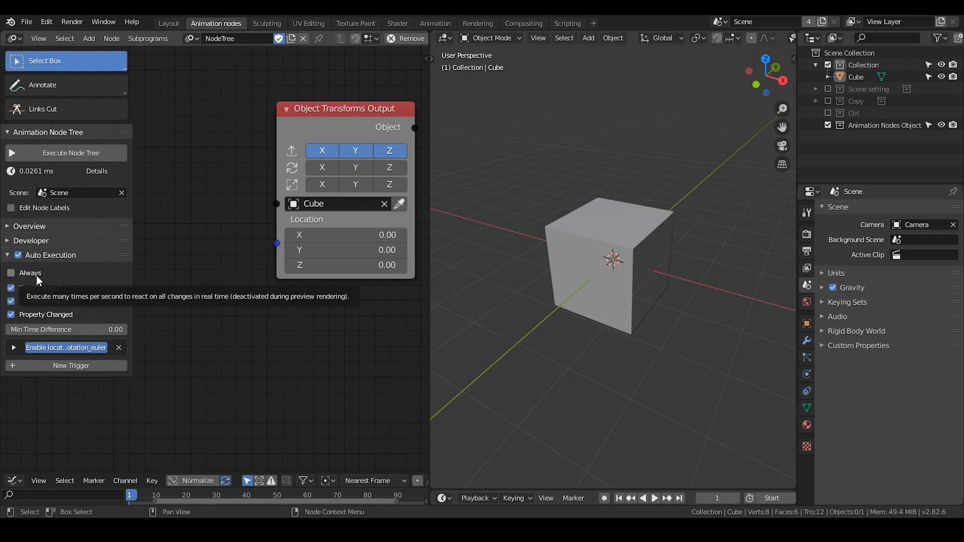
{"action": "left_click", "coordinate": [11, 273]}
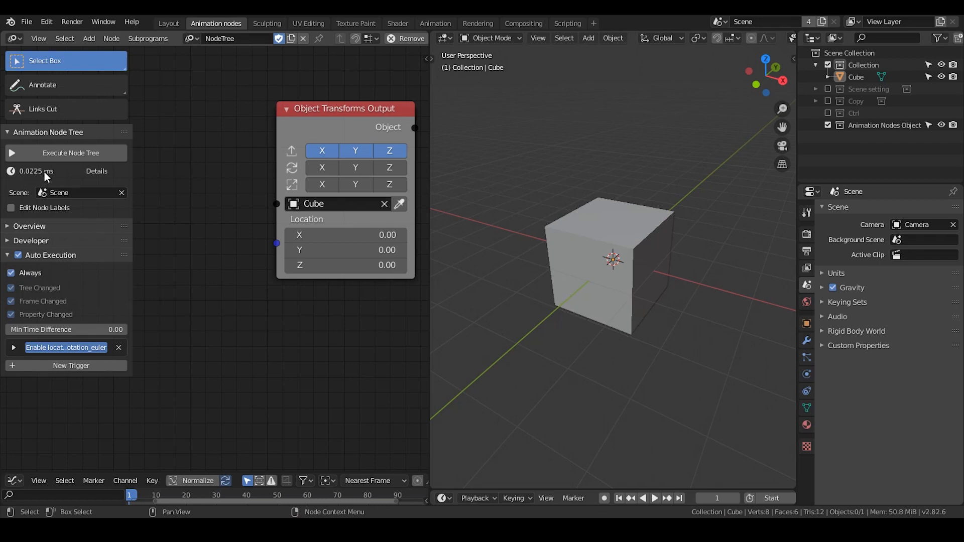
{"action": "mouse_move", "coordinate": [536, 210]}
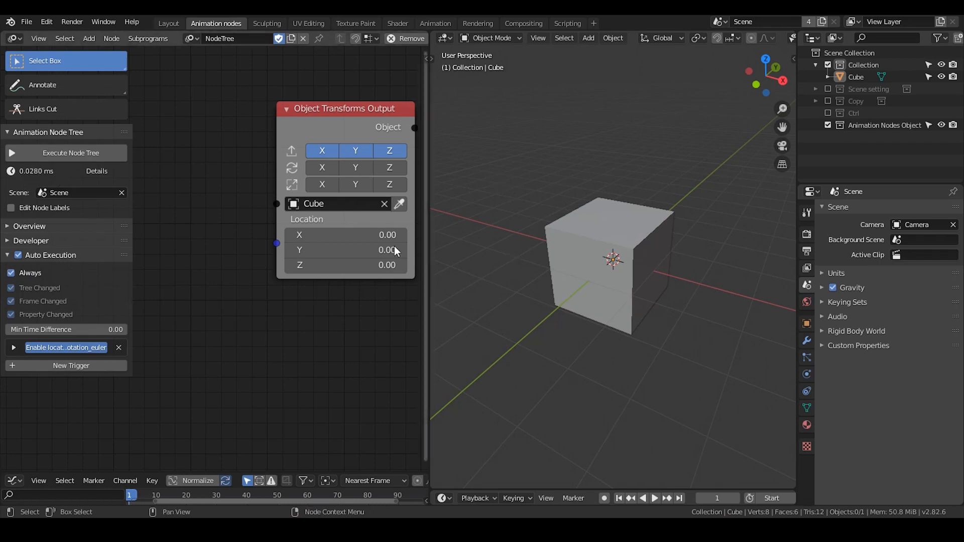
{"action": "left_click", "coordinate": [11, 273]}
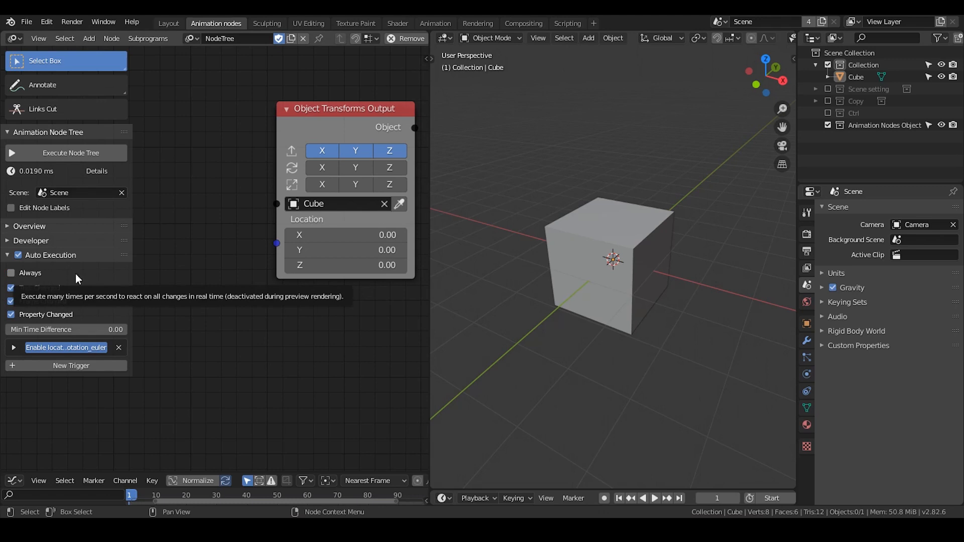
{"action": "mouse_move", "coordinate": [56, 323]}
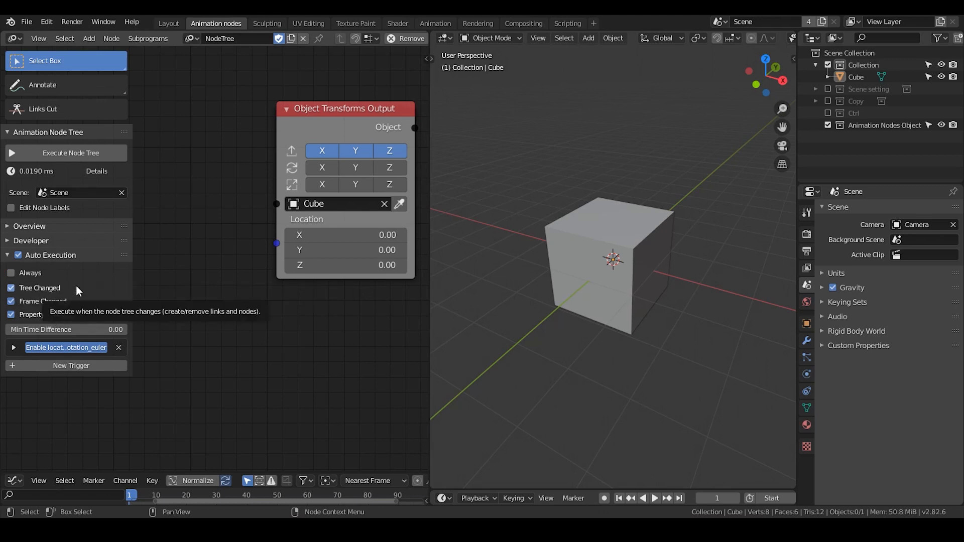
{"action": "left_click", "coordinate": [12, 347]}
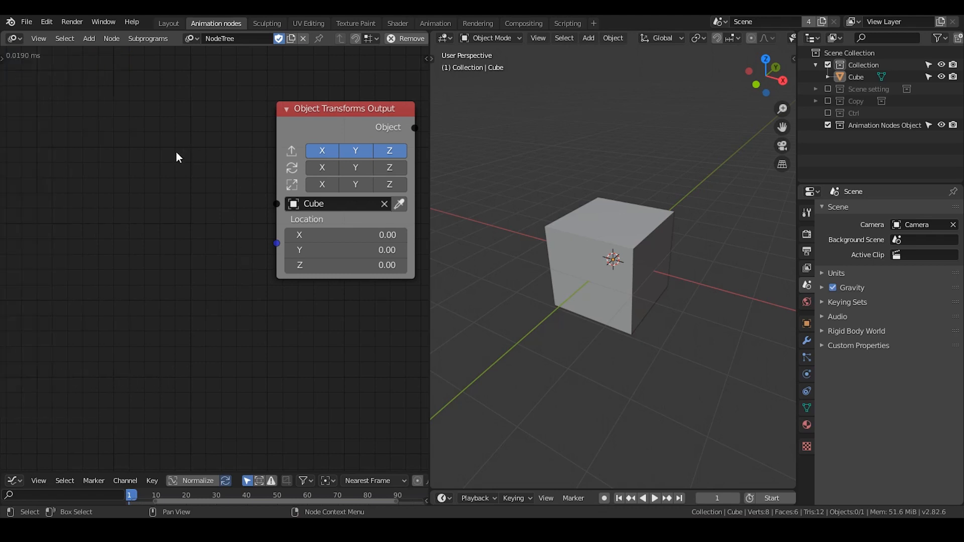
{"action": "mouse_move", "coordinate": [321, 249]}
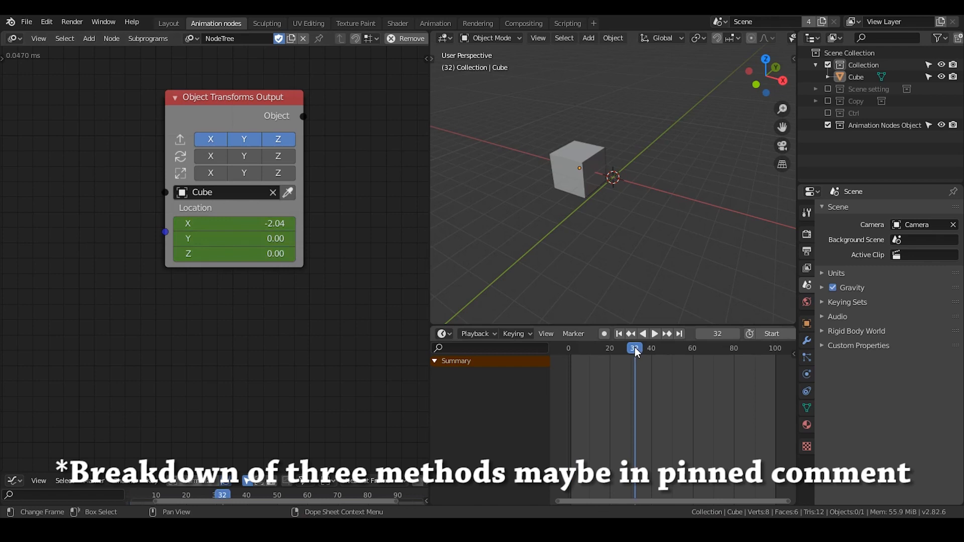
Step: Scrub to frame 32, clear the Cube's X location keyframes and move the Transforms Output node right
{"action": "left_click_drag", "start_coordinate": [234, 223], "coordinate": [290, 223]}
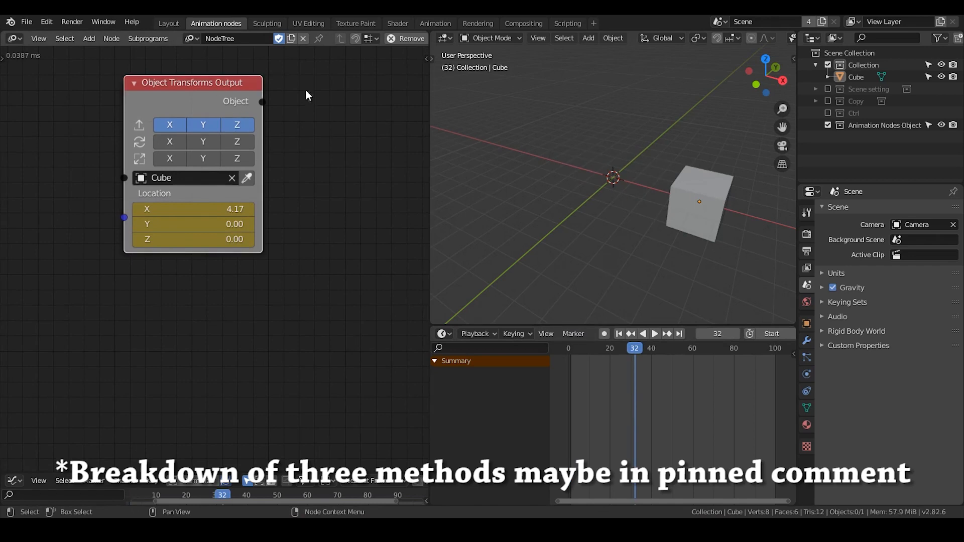
{"action": "mouse_move", "coordinate": [588, 366]}
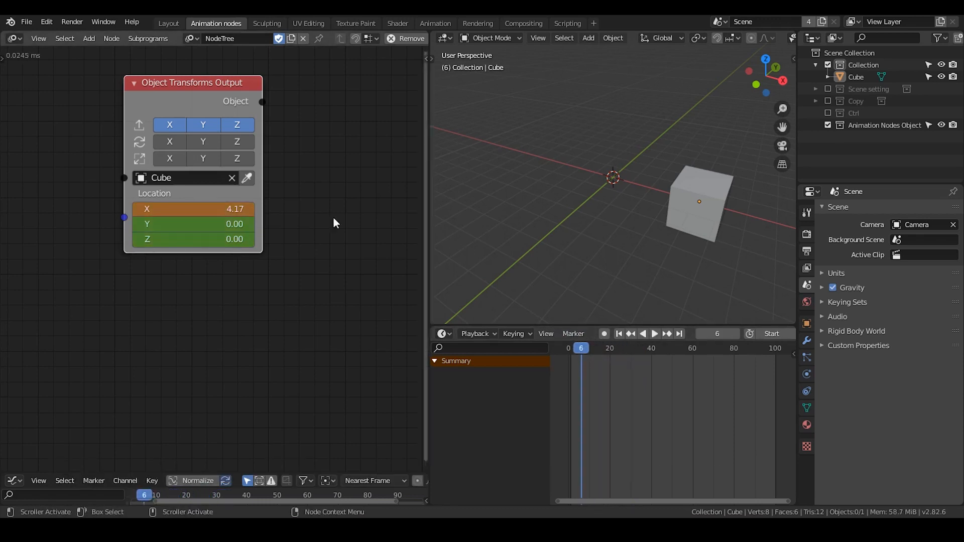
{"action": "mouse_move", "coordinate": [191, 209]}
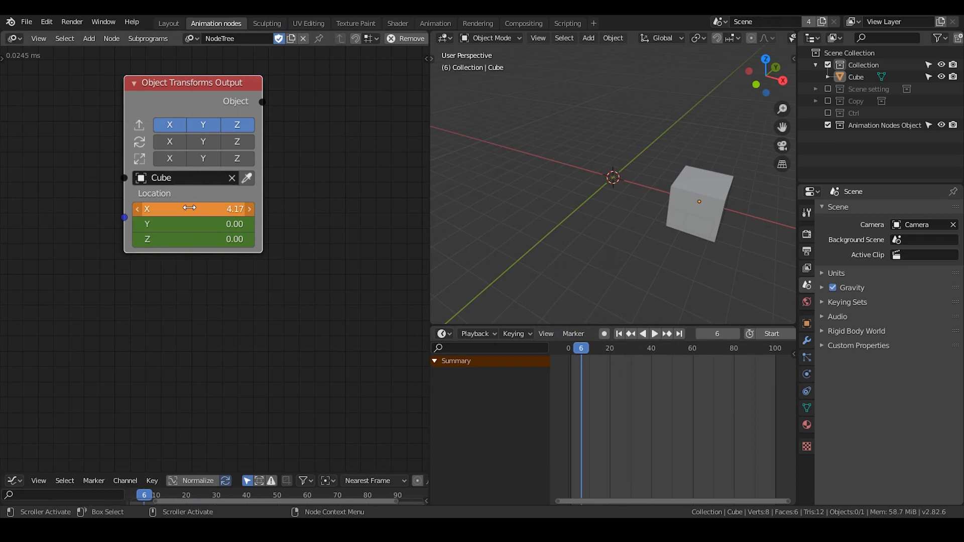
{"action": "right_click", "coordinate": [193, 209]}
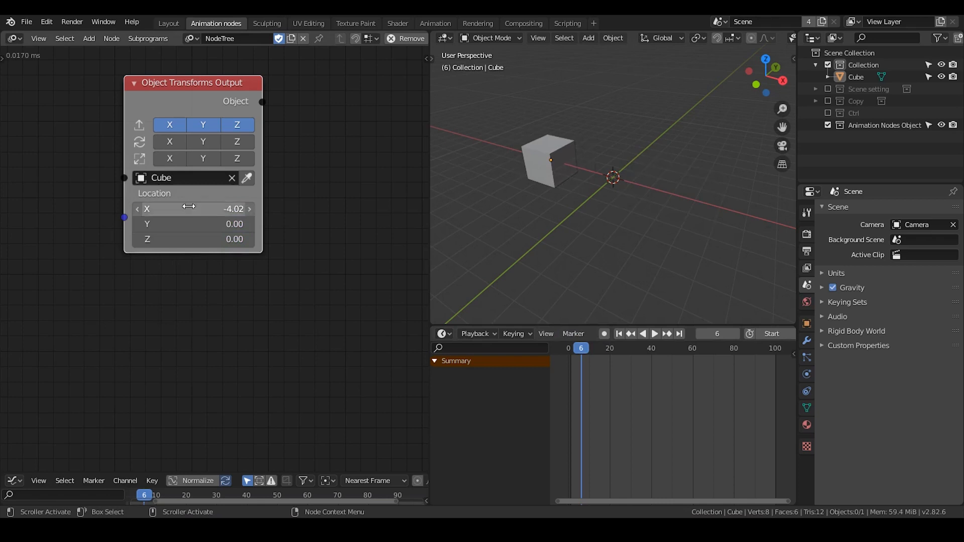
{"action": "left_click_drag", "start_coordinate": [192, 82], "coordinate": [247, 79]}
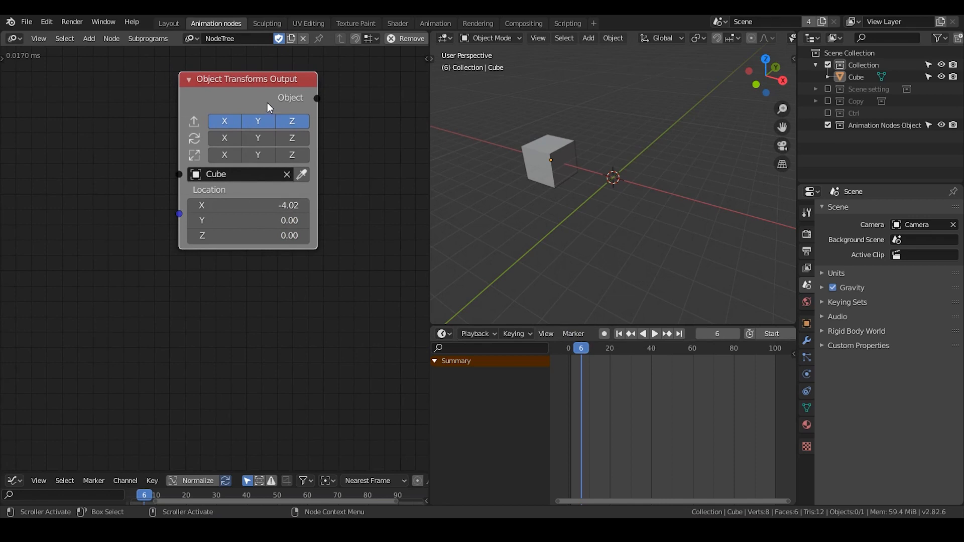
{"action": "mouse_move", "coordinate": [207, 155]}
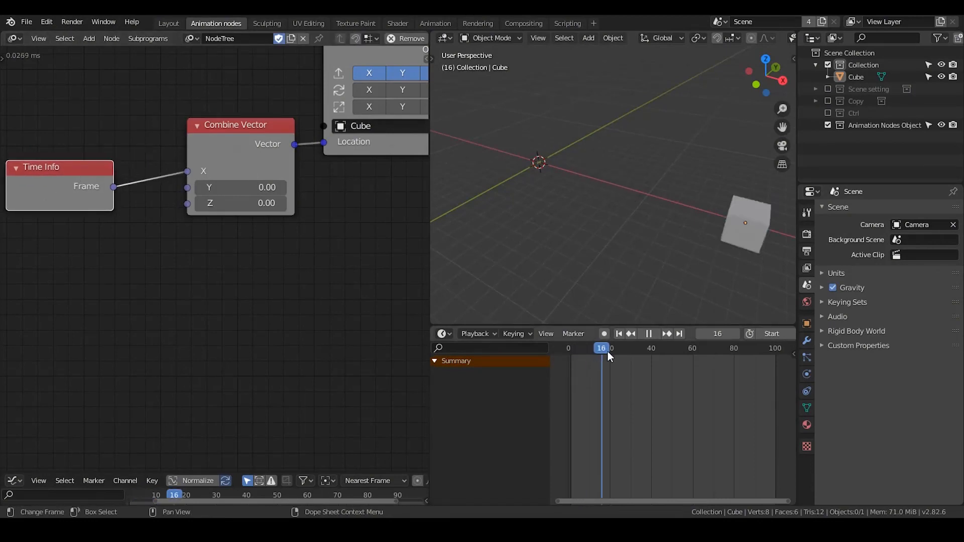
Step: Add Time Info and Combine Vector driving the Cube's location, then scrub frames to check
{"action": "left_click", "coordinate": [584, 348]}
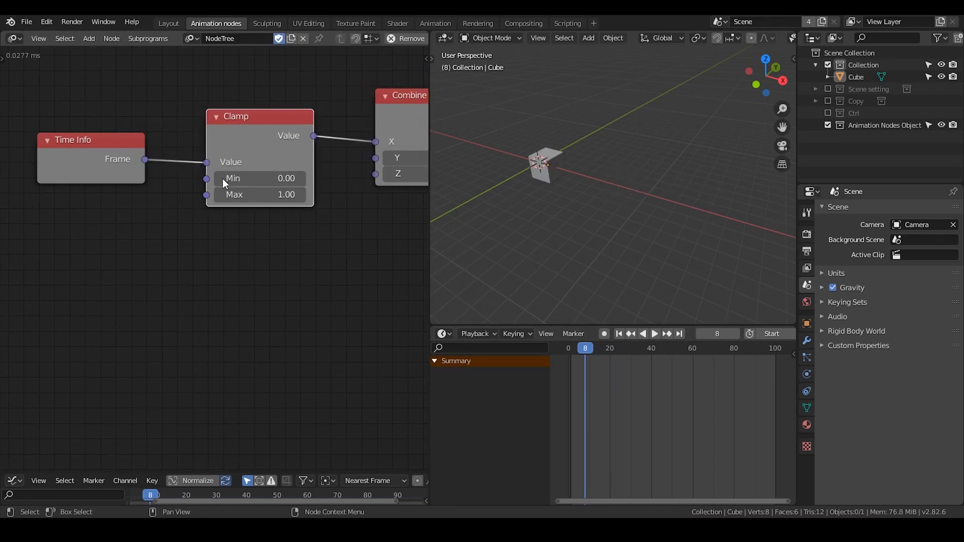
{"action": "left_click_drag", "start_coordinate": [258, 194], "coordinate": [289, 193]}
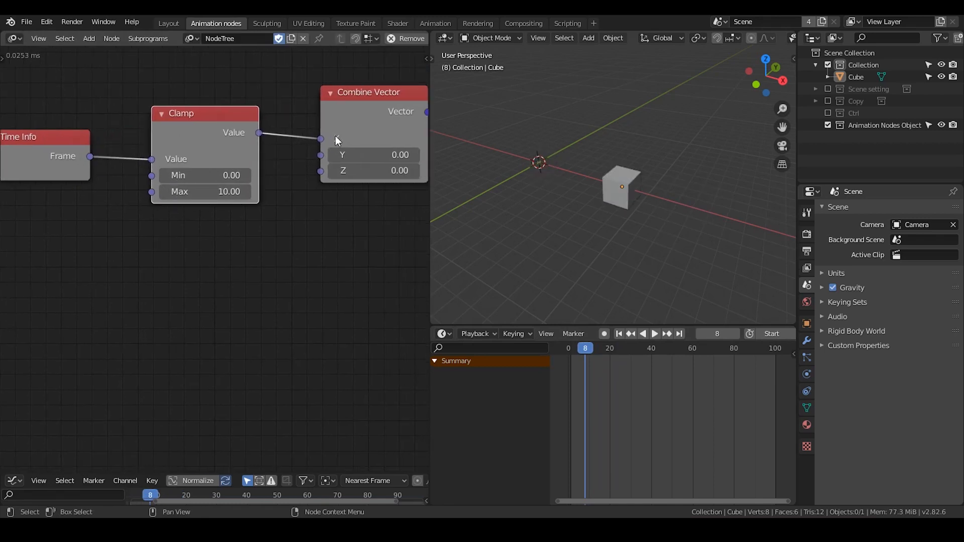
{"action": "left_click", "coordinate": [655, 335]}
{"action": "type", "text": "animate"}
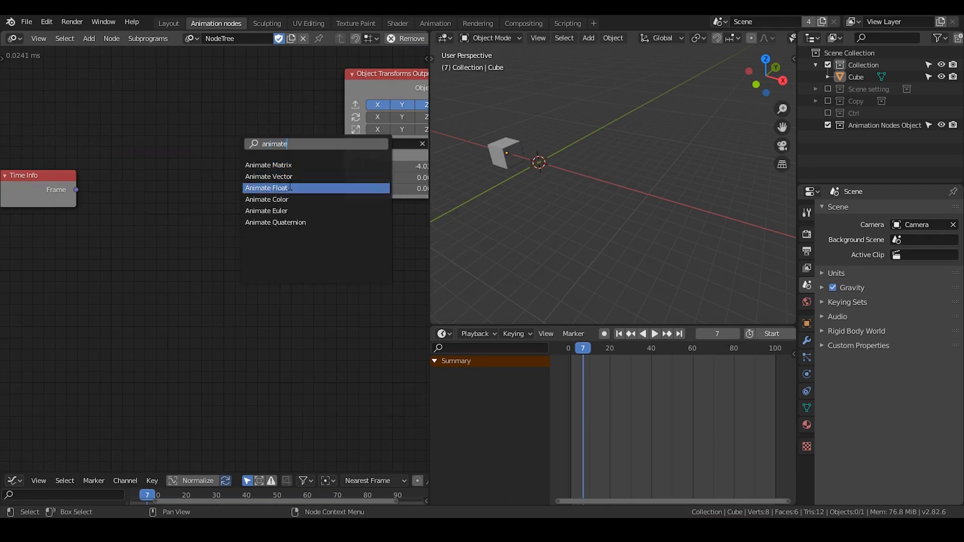
{"action": "mouse_move", "coordinate": [285, 175]}
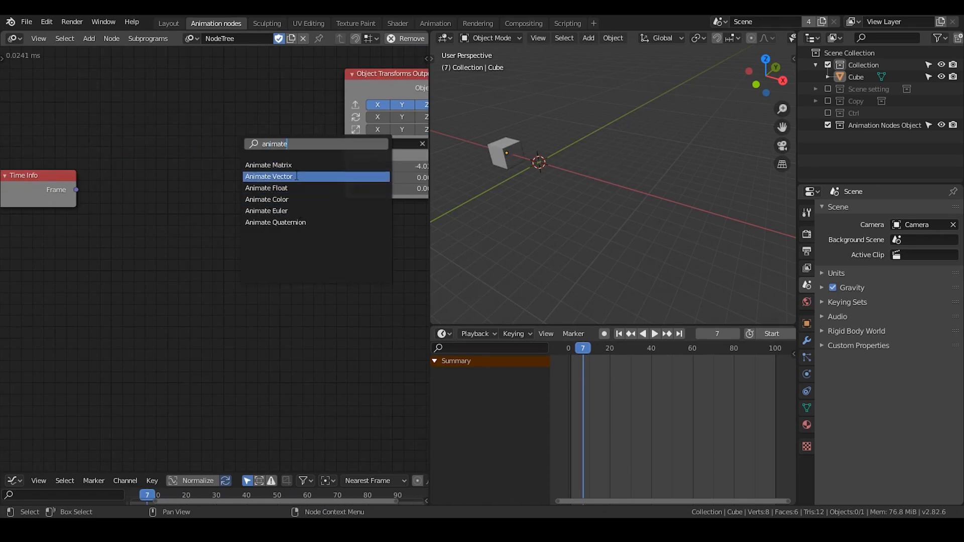
{"action": "mouse_move", "coordinate": [295, 222]}
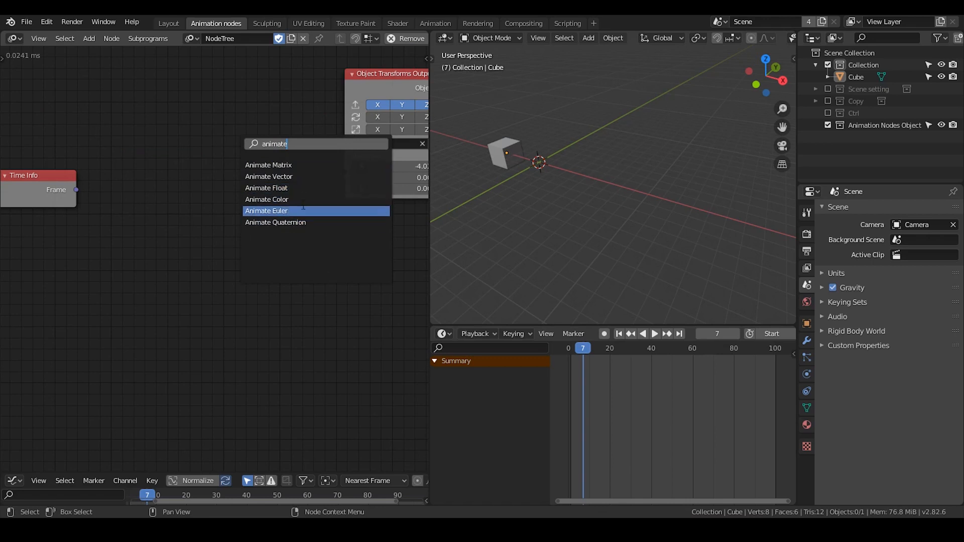
Step: Add Animate Vector fed by Time Info's frame, driving the Cube to End X 10 over 20 frames
{"action": "left_click", "coordinate": [269, 175]}
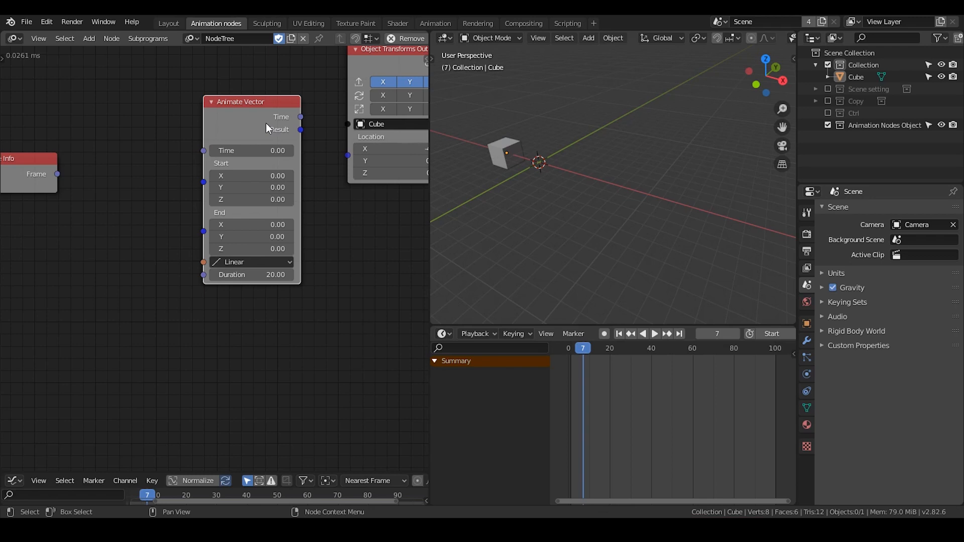
{"action": "left_click_drag", "start_coordinate": [300, 129], "coordinate": [333, 95]}
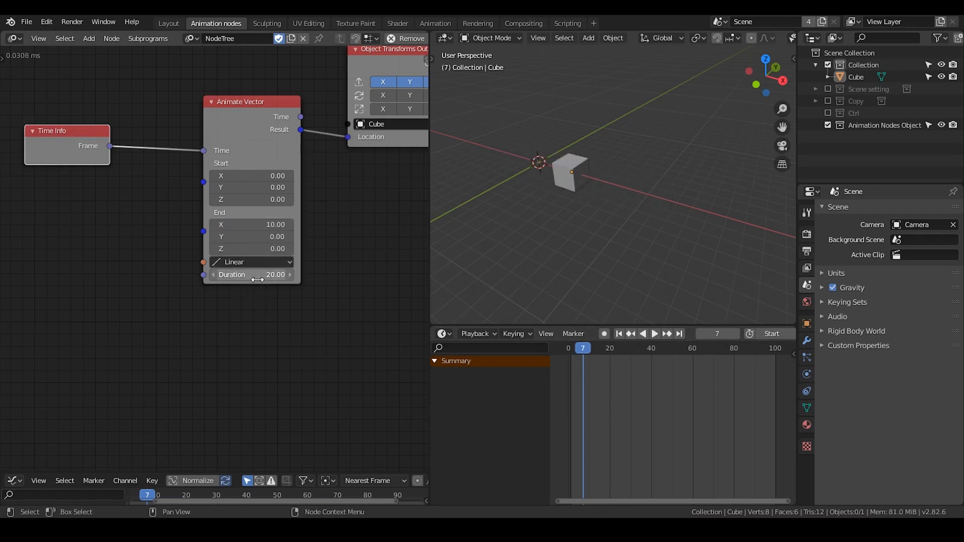
{"action": "left_click", "coordinate": [655, 334]}
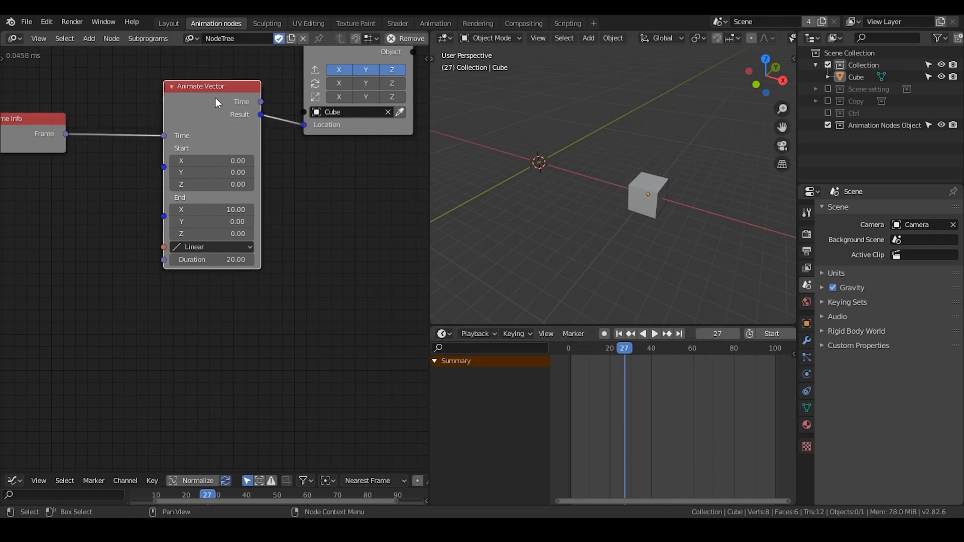
{"action": "mouse_move", "coordinate": [224, 135]}
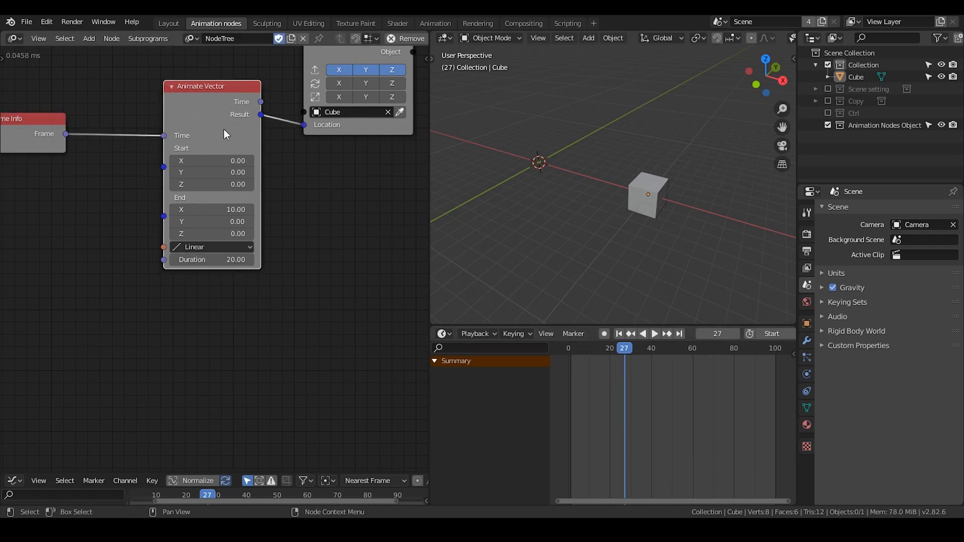
{"action": "mouse_move", "coordinate": [207, 209]}
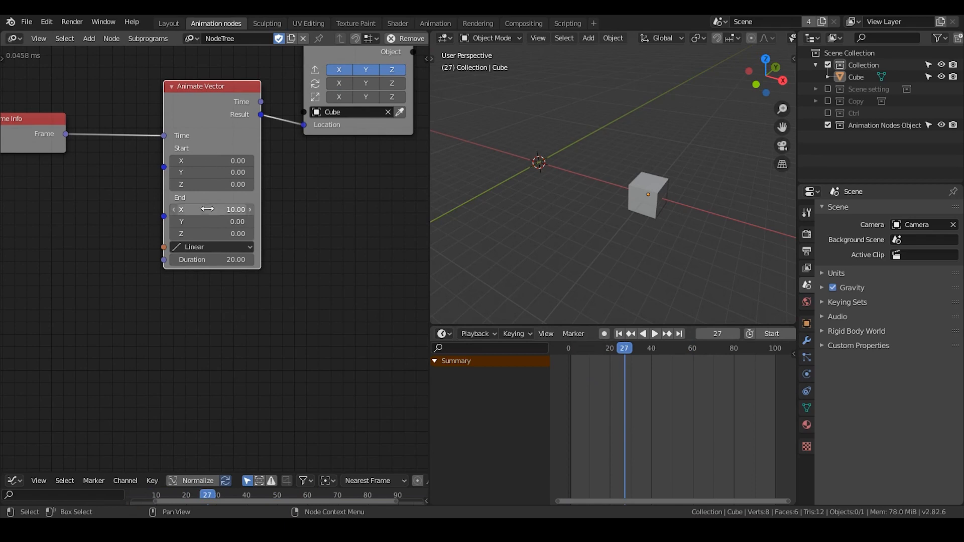
{"action": "left_click", "coordinate": [211, 247]}
{"action": "type", "text": "curve"}
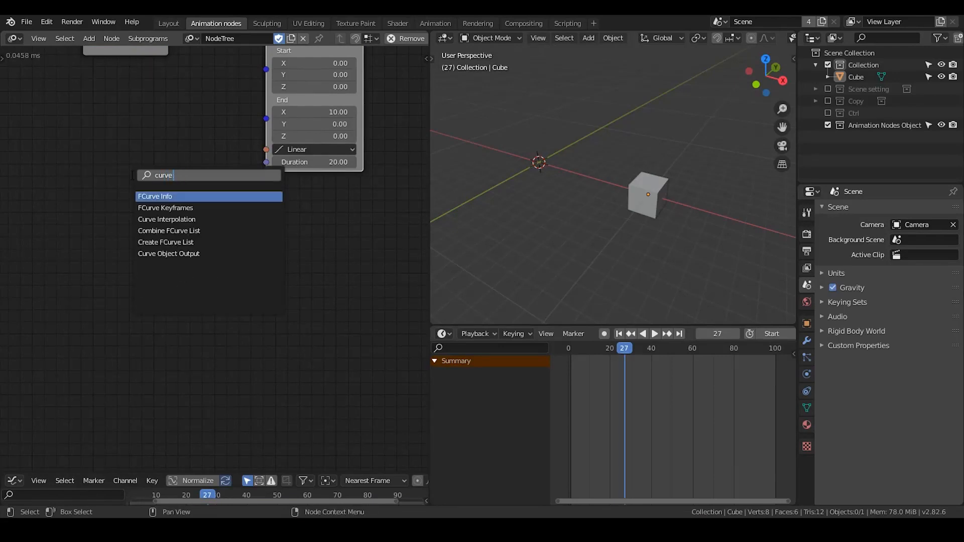
Step: Add a Curve Interpolation node feeding Animate Vector's Interpolation input
{"action": "left_click", "coordinate": [167, 219]}
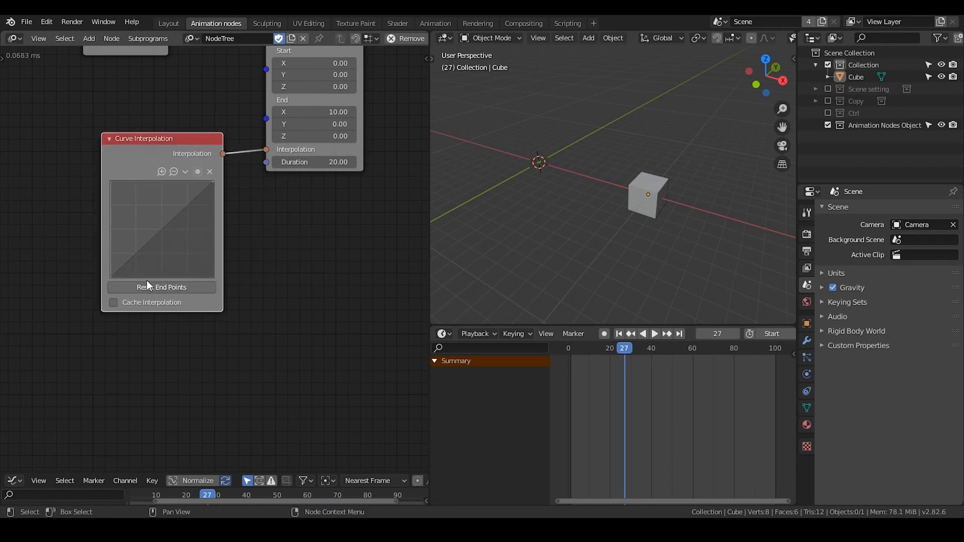
{"action": "mouse_move", "coordinate": [116, 247]}
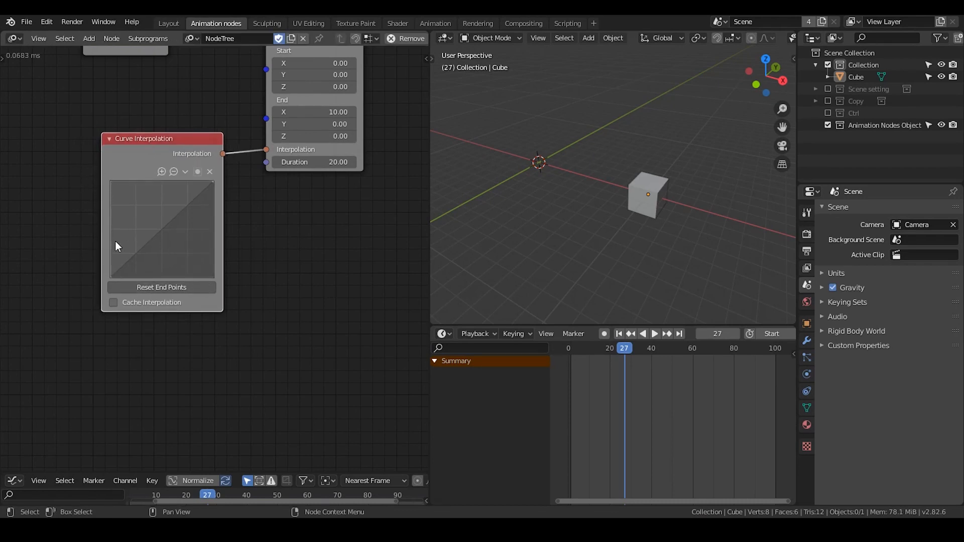
{"action": "mouse_move", "coordinate": [137, 160]}
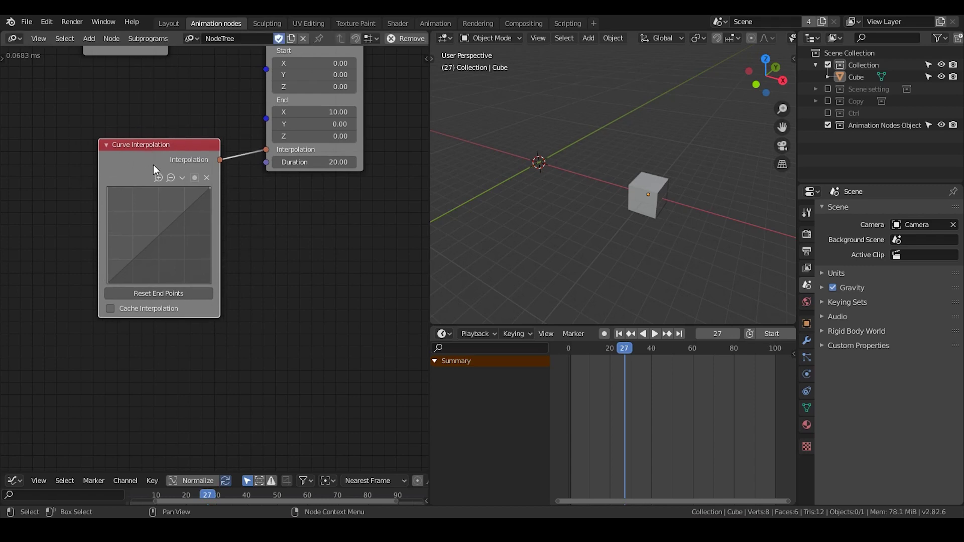
{"action": "mouse_move", "coordinate": [136, 169]}
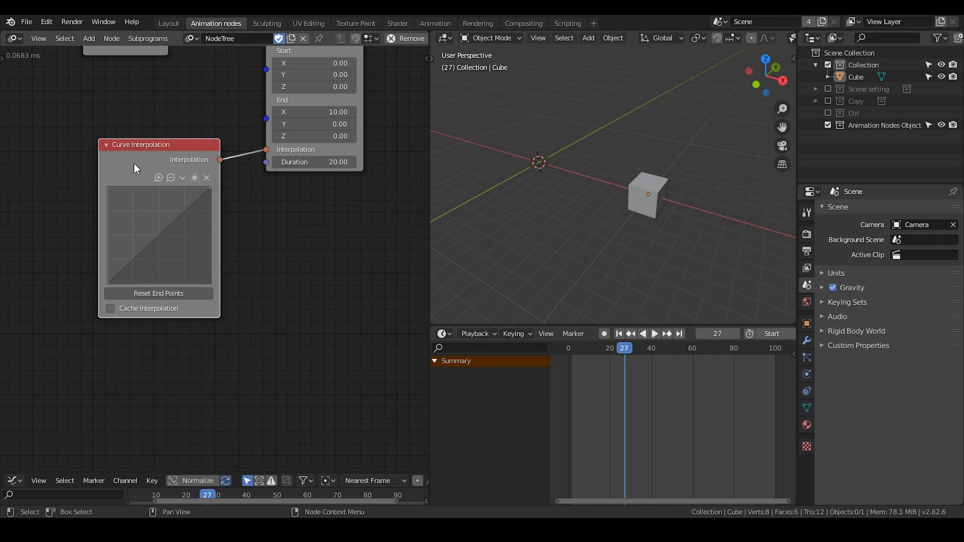
{"action": "mouse_move", "coordinate": [157, 226]}
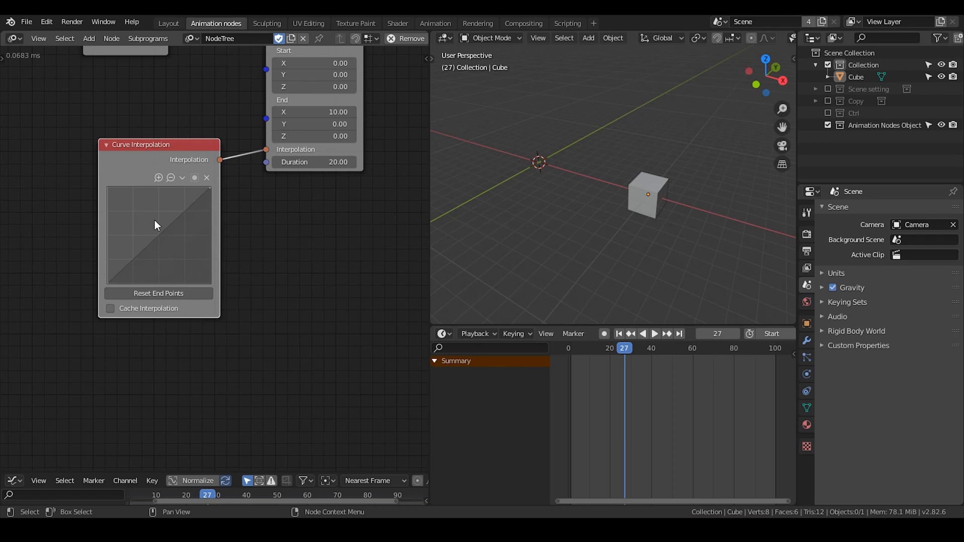
{"action": "mouse_move", "coordinate": [166, 158]}
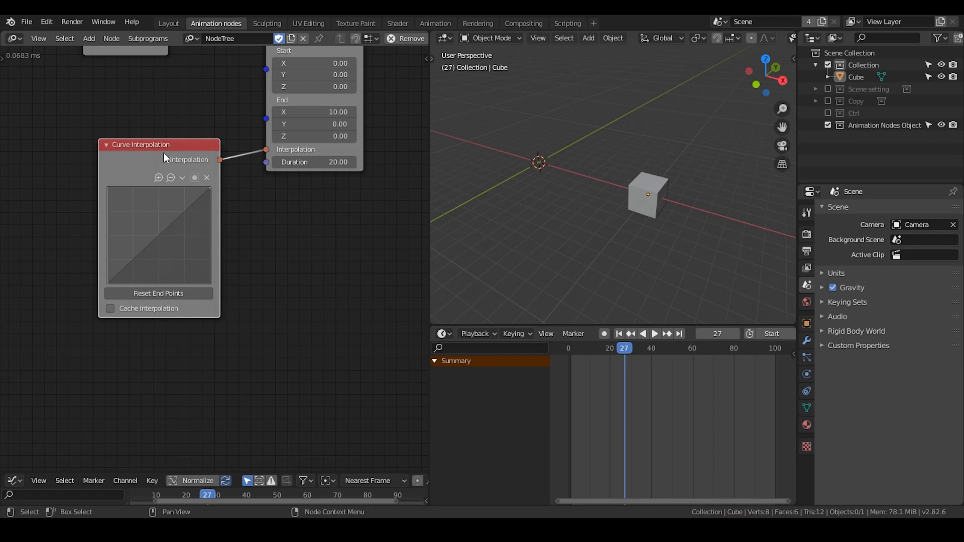
{"action": "mouse_move", "coordinate": [112, 287]}
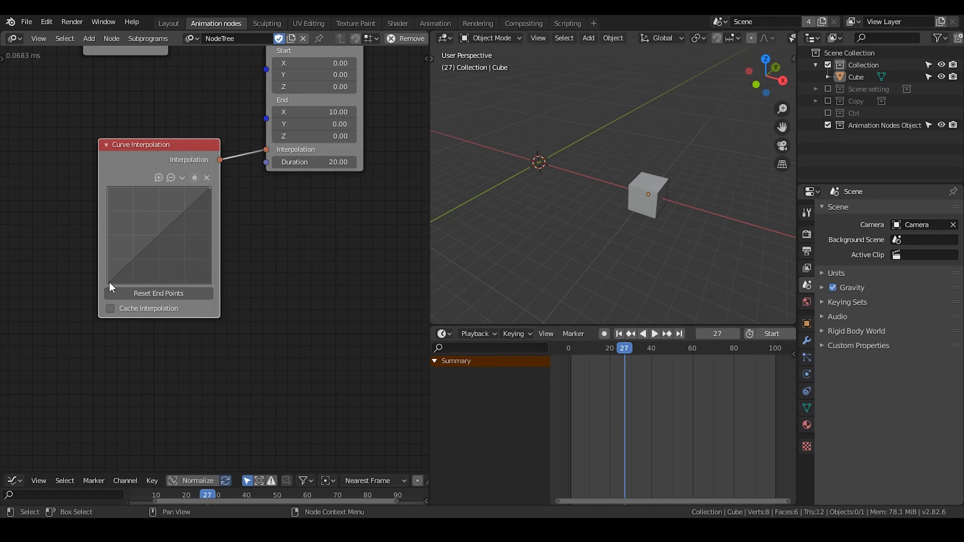
{"action": "mouse_move", "coordinate": [147, 259]}
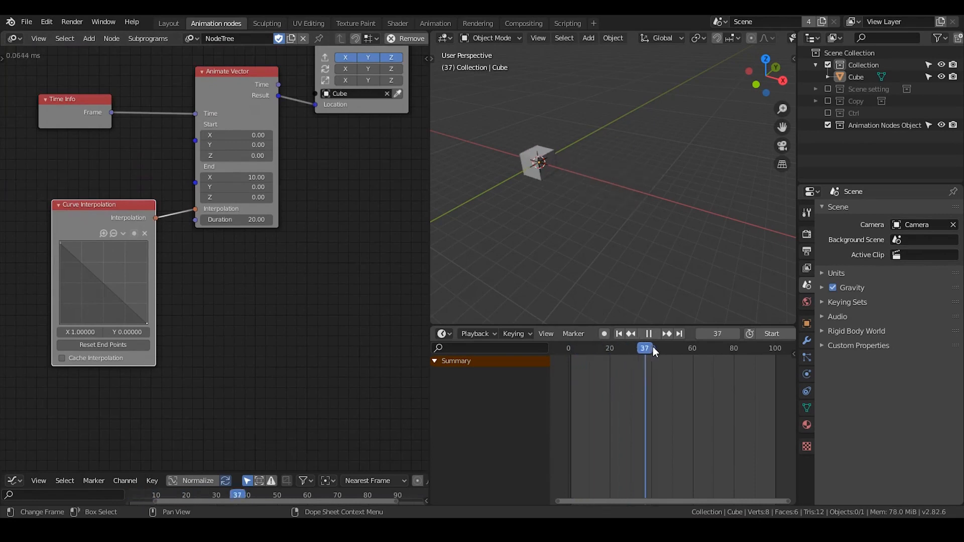
Step: Reshape the interpolation curve into an arch by raising a new midpoint
{"action": "left_click_drag", "start_coordinate": [645, 348], "coordinate": [587, 347]}
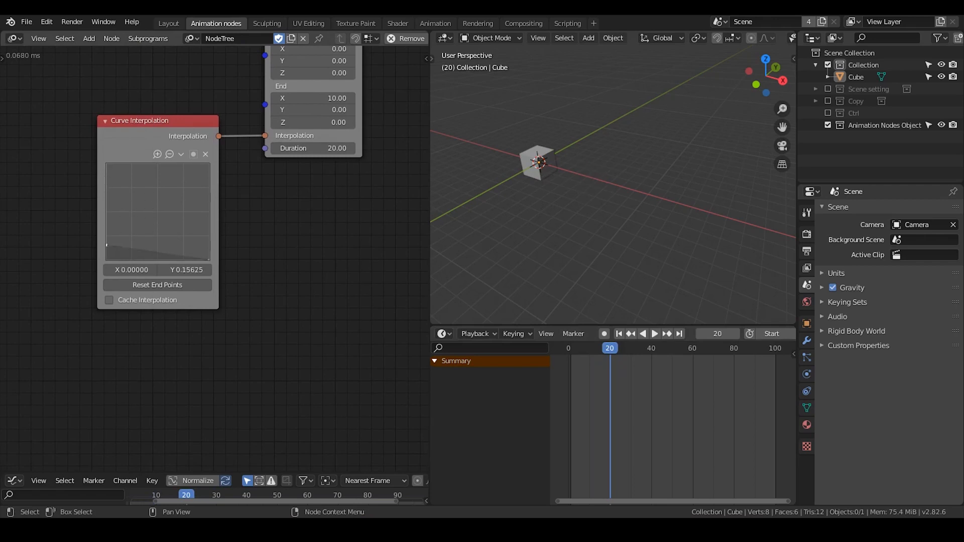
{"action": "left_click_drag", "start_coordinate": [107, 255], "coordinate": [156, 257]}
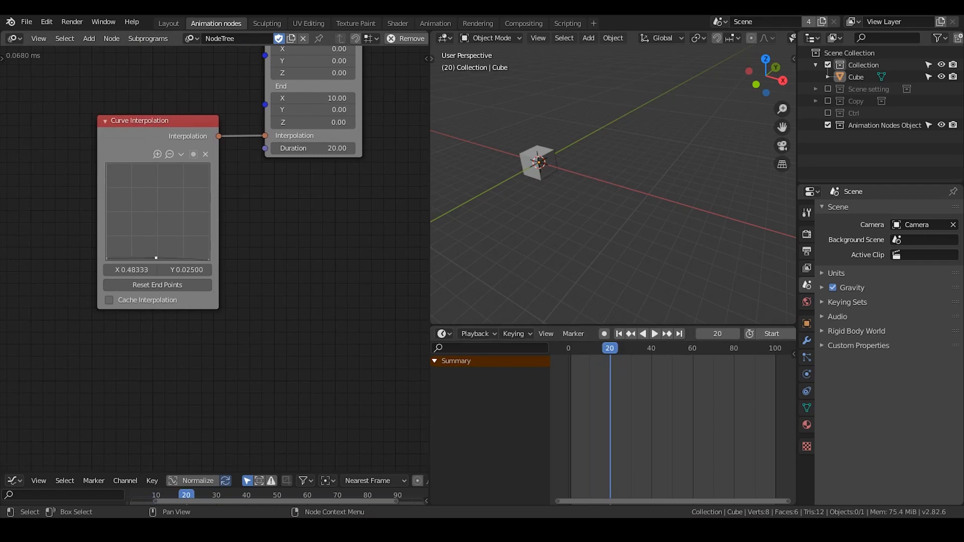
{"action": "left_click_drag", "start_coordinate": [156, 257], "coordinate": [156, 164]}
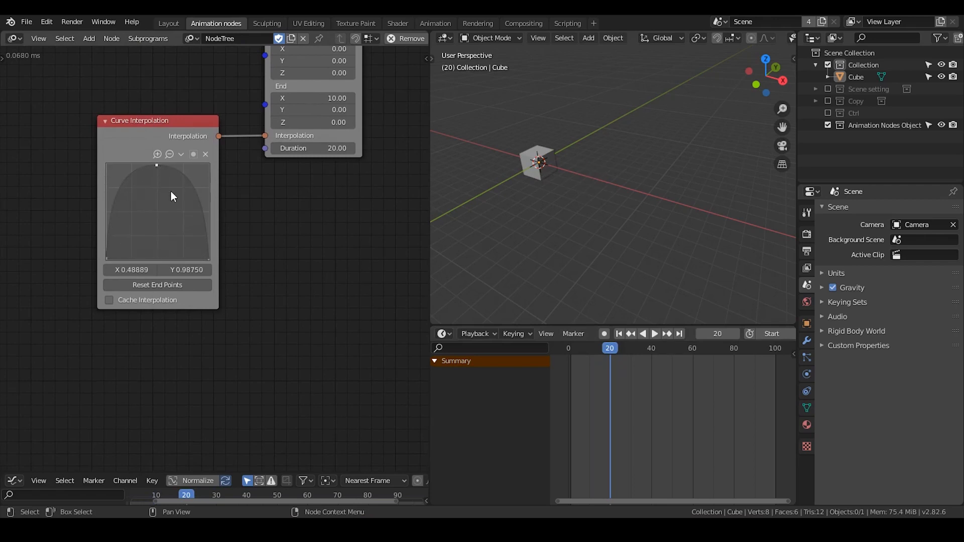
Step: Jump between frame 10 and an early frame to preview the cube's arched motion
{"action": "left_click", "coordinate": [655, 334]}
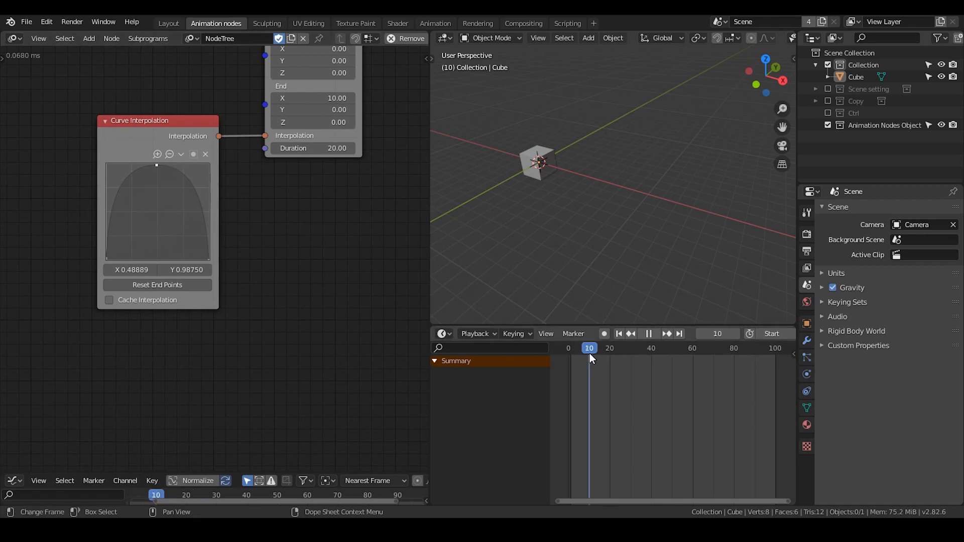
{"action": "left_click", "coordinate": [572, 359]}
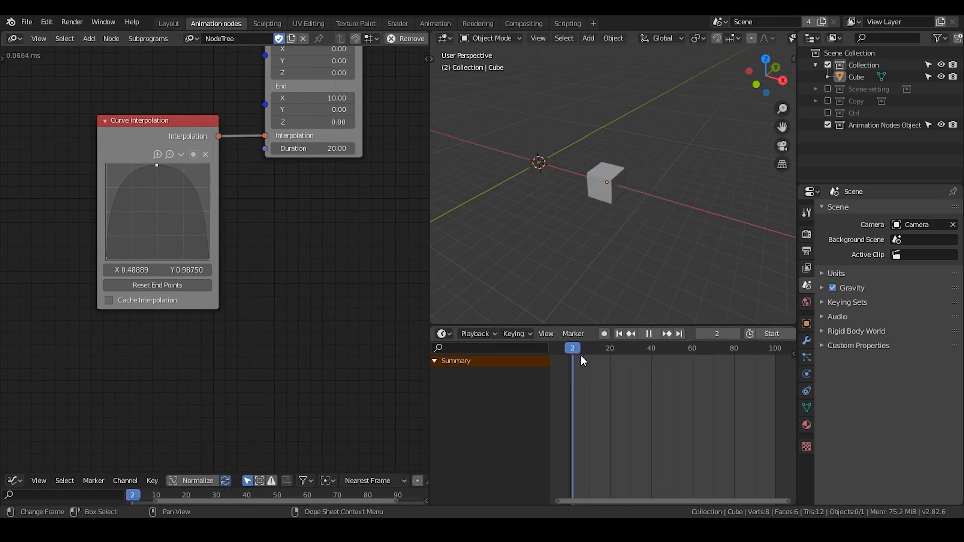
{"action": "left_click", "coordinate": [649, 335]}
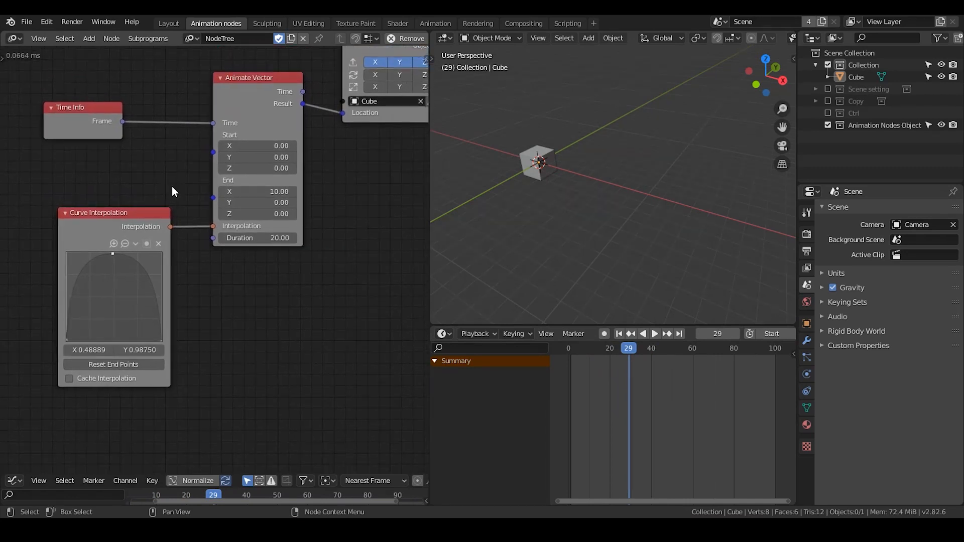
{"action": "mouse_move", "coordinate": [257, 97]}
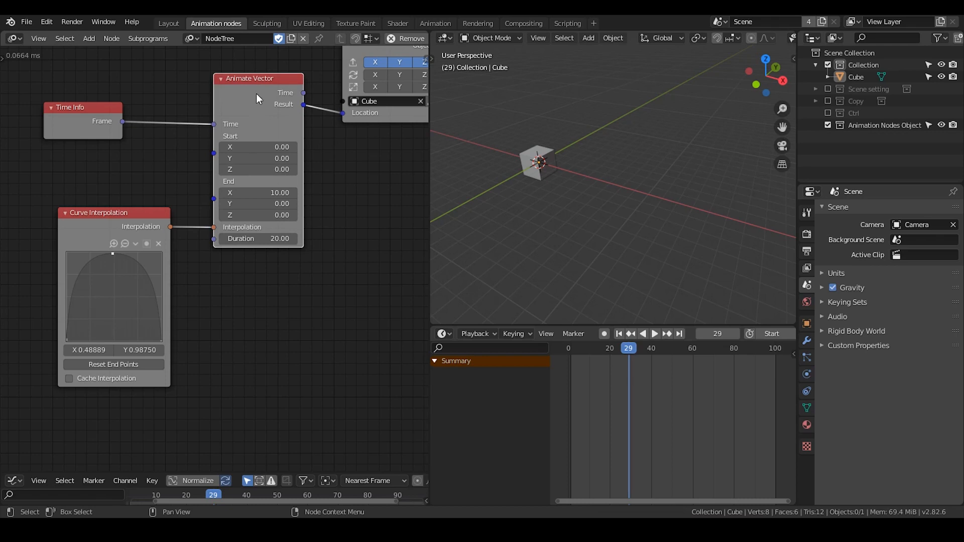
{"action": "mouse_move", "coordinate": [251, 108]}
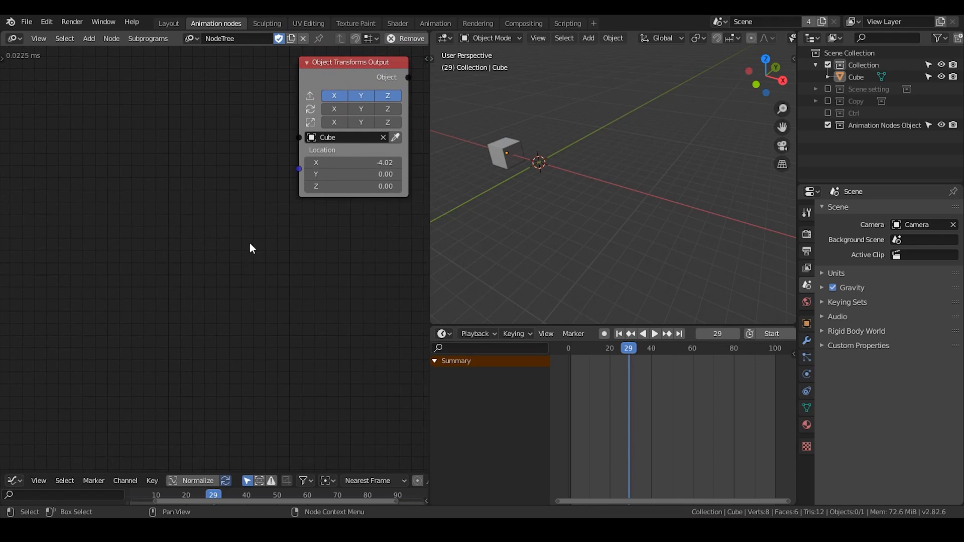
{"action": "mouse_move", "coordinate": [185, 152]}
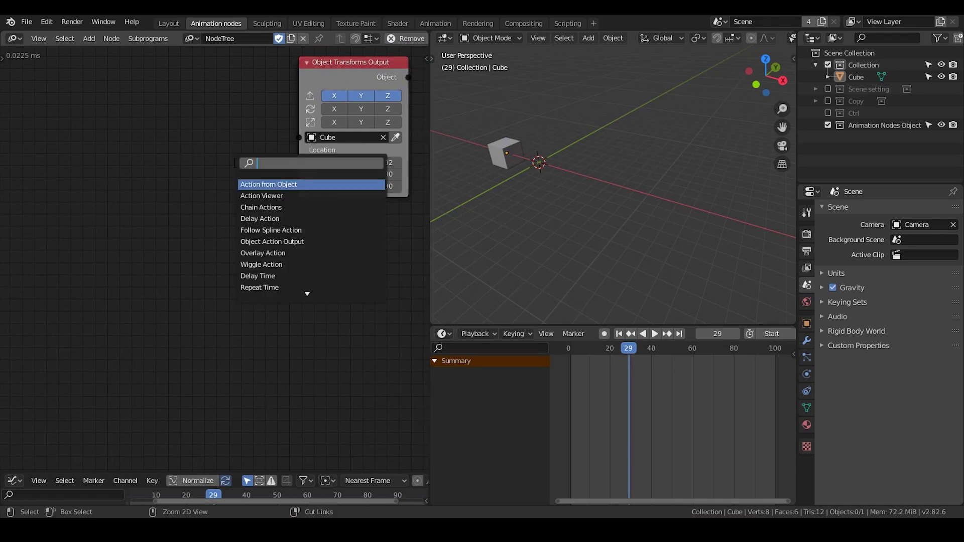
Step: Add Object Transforms Input reading Controller and wire its Location into the Cube's output
{"action": "type", "text": "object tra"}
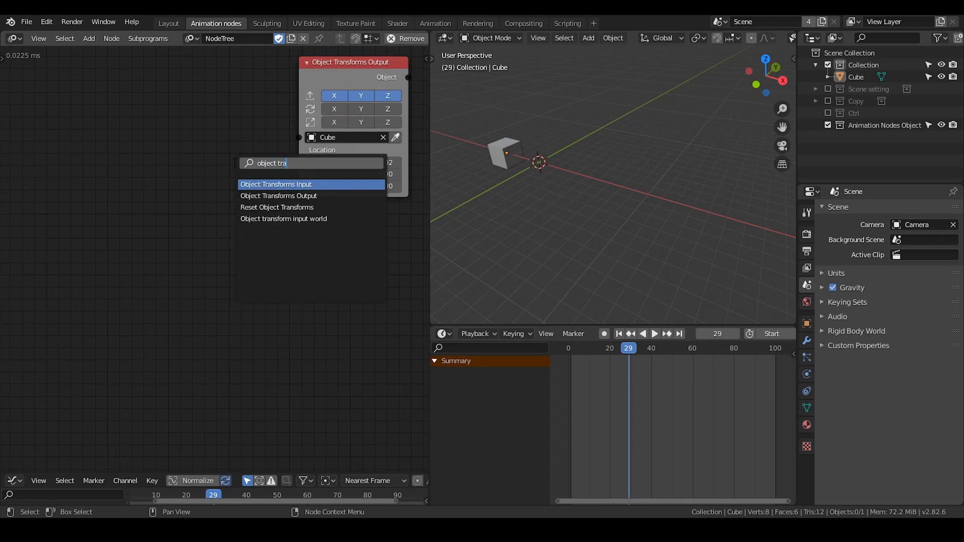
{"action": "left_click", "coordinate": [275, 185]}
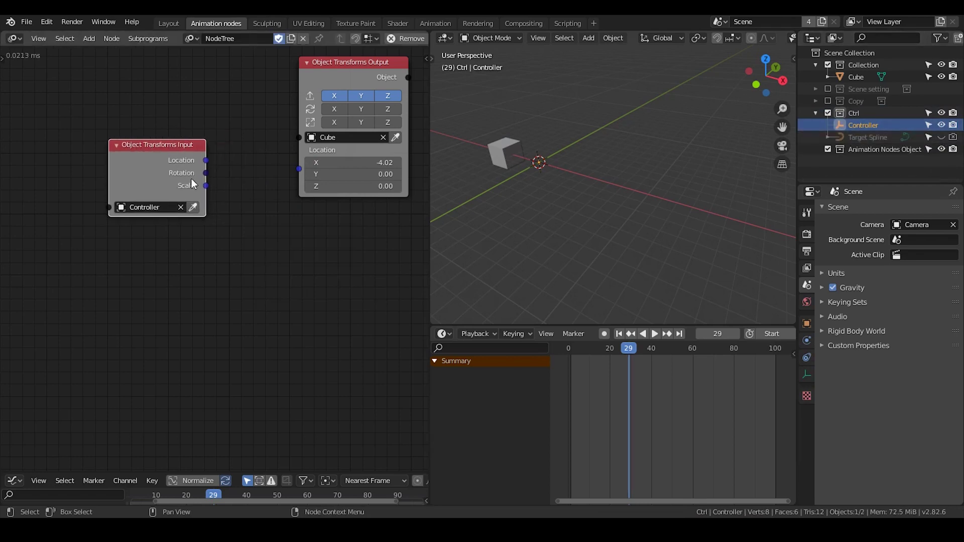
{"action": "left_click_drag", "start_coordinate": [204, 160], "coordinate": [299, 160]}
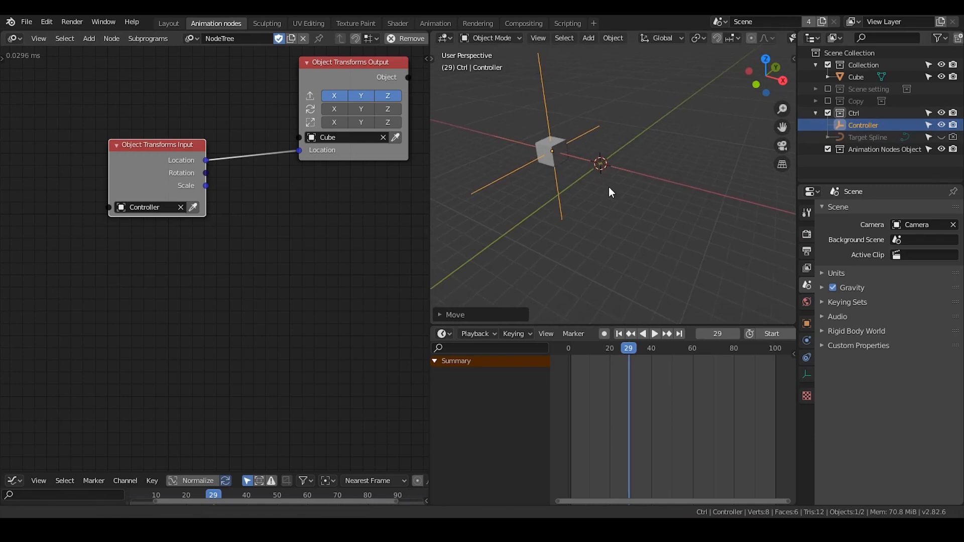
Step: Show the Controller's object properties and its transform values, X at -5.3855 m
{"action": "left_click", "coordinate": [806, 323]}
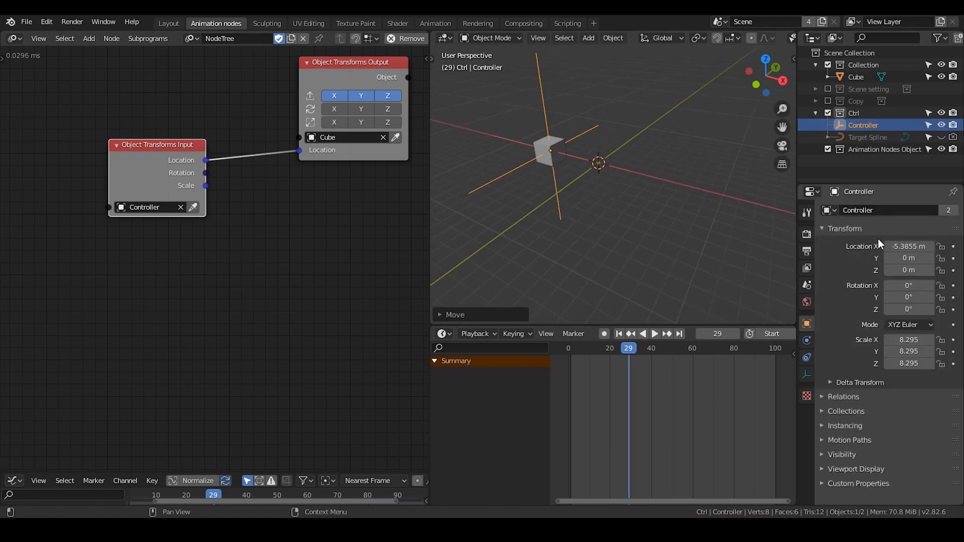
{"action": "left_click", "coordinate": [823, 229]}
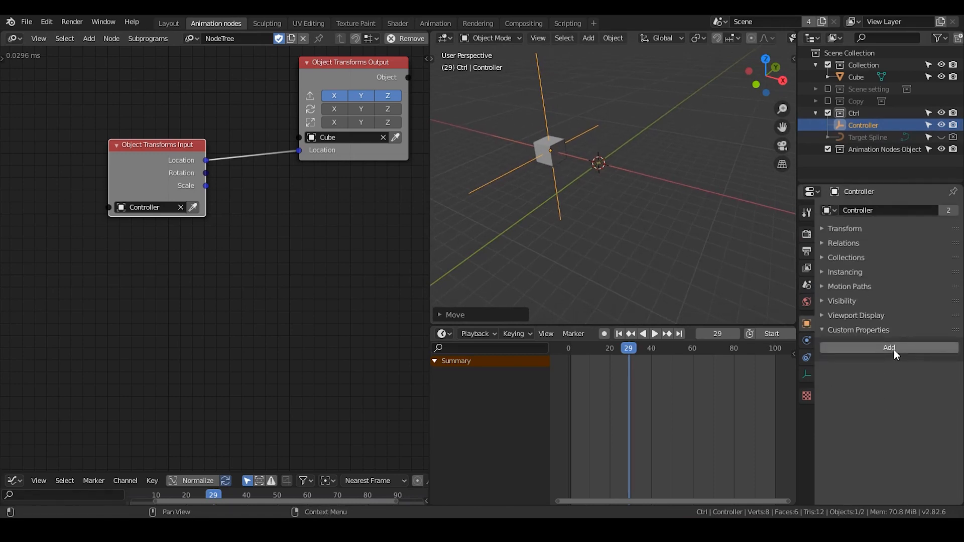
{"action": "left_click", "coordinate": [844, 229]}
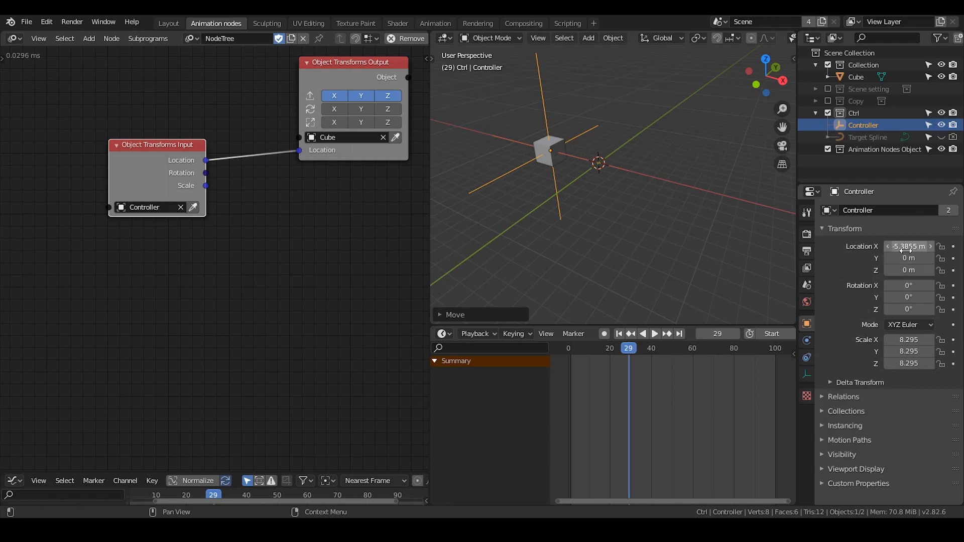
{"action": "mouse_move", "coordinate": [909, 339]}
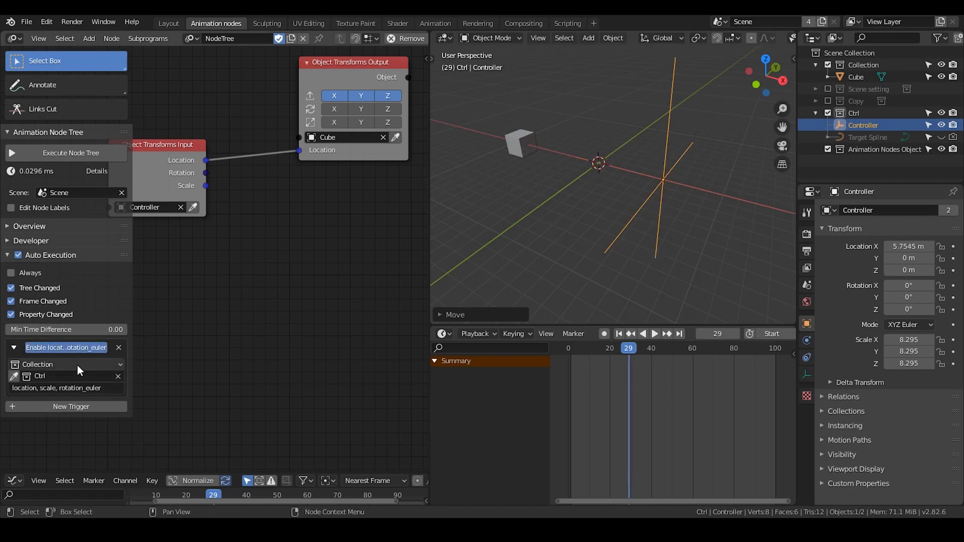
Step: Close the N sidebar and move the Controller along X so the cube follows
{"action": "left_click", "coordinate": [65, 365]}
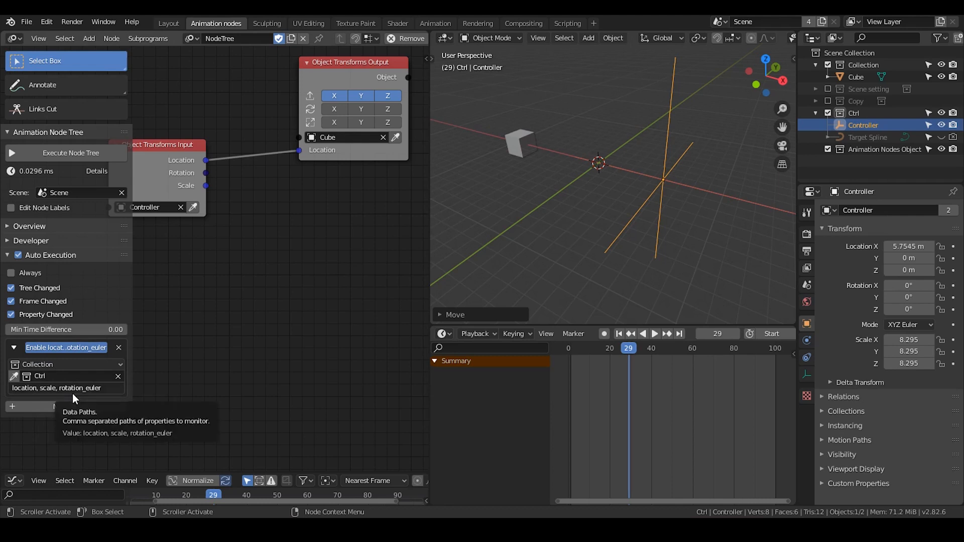
{"action": "mouse_move", "coordinate": [96, 178]}
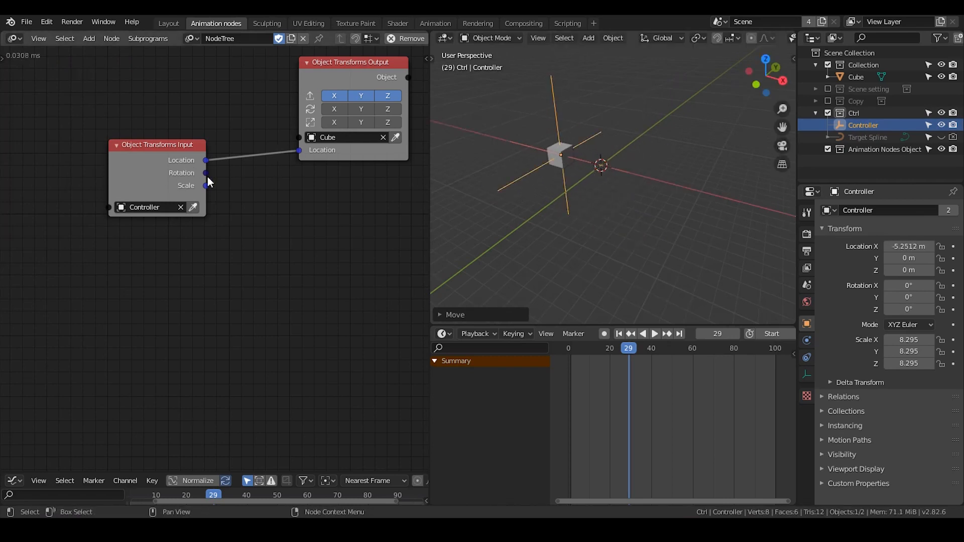
Step: Wire the Controller's Location output into the Cube's Object Transforms Output Location
{"action": "left_click_drag", "start_coordinate": [204, 186], "coordinate": [298, 150]}
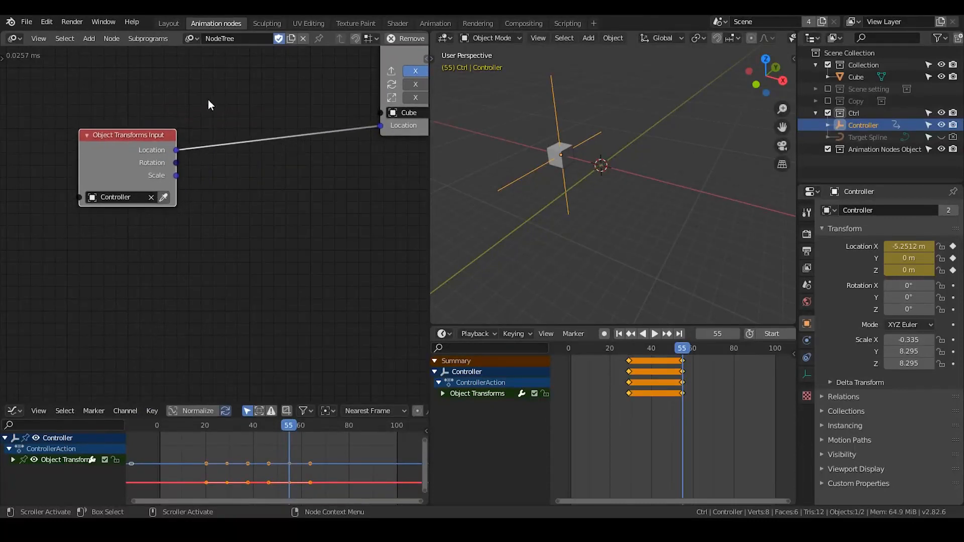
Step: Add a Vector Wiggle node and let its Vector drive the Cube's location
{"action": "type", "text": "wiggle"}
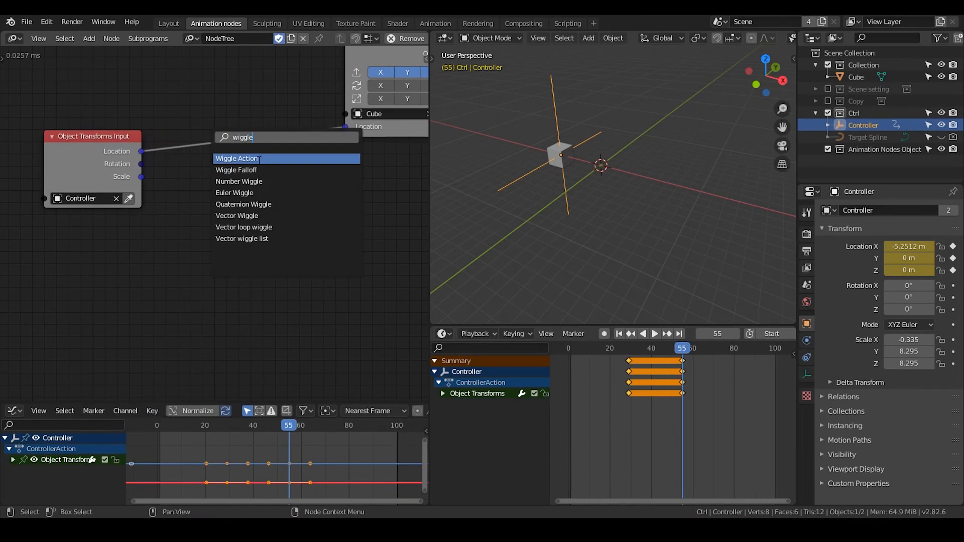
{"action": "mouse_move", "coordinate": [235, 169]}
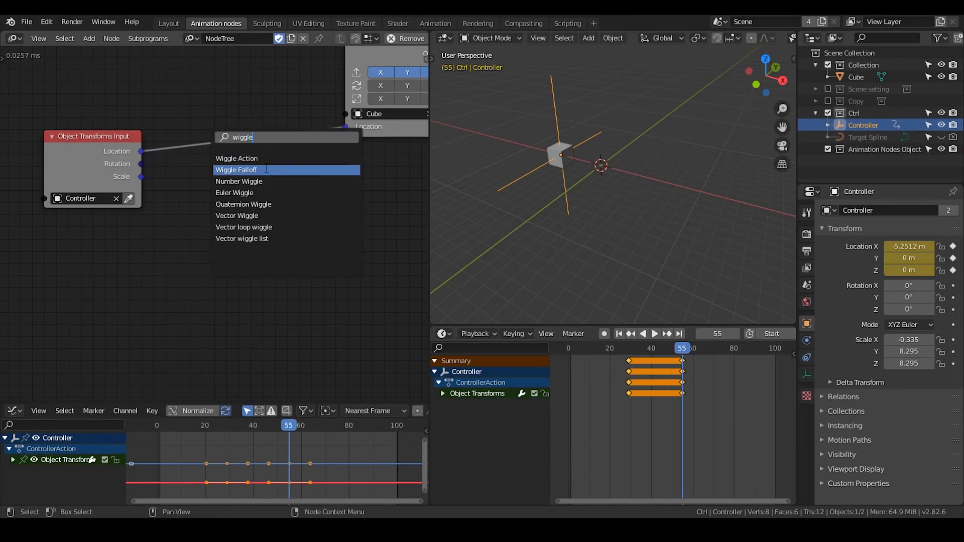
{"action": "mouse_move", "coordinate": [269, 193]}
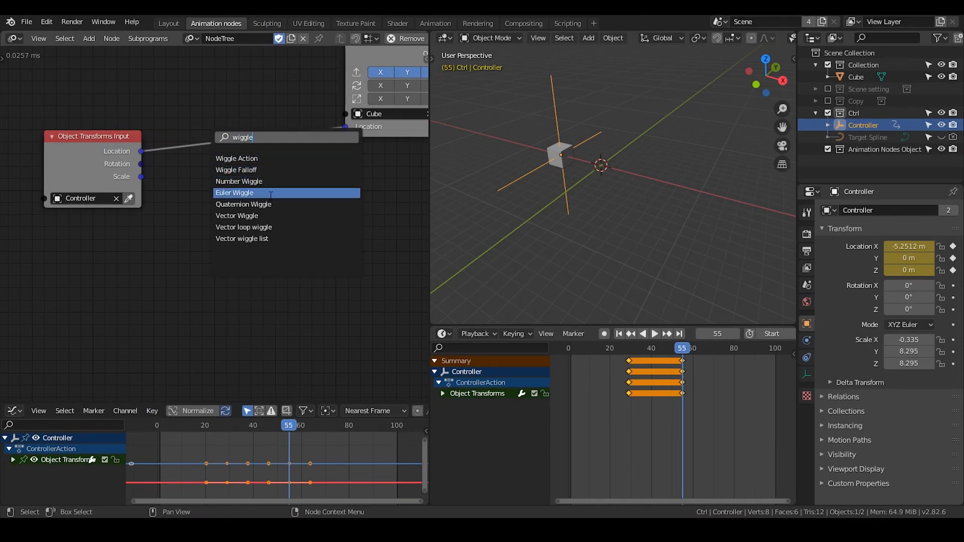
{"action": "left_click", "coordinate": [237, 215]}
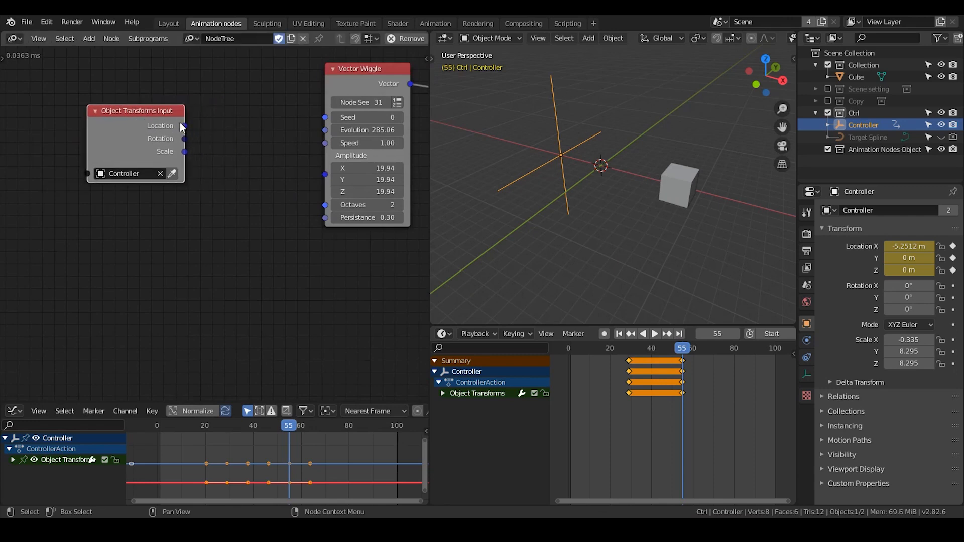
Step: Wire the Controller's location X into Vector Wiggle's Seed, then play and scrub frames to check the cube
{"action": "left_click_drag", "start_coordinate": [183, 125], "coordinate": [324, 130]}
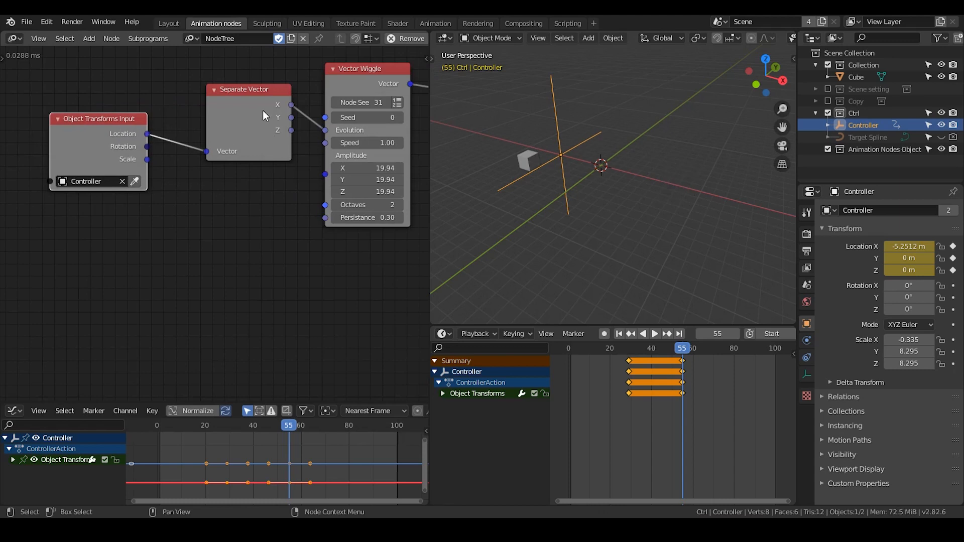
{"action": "mouse_move", "coordinate": [257, 107]}
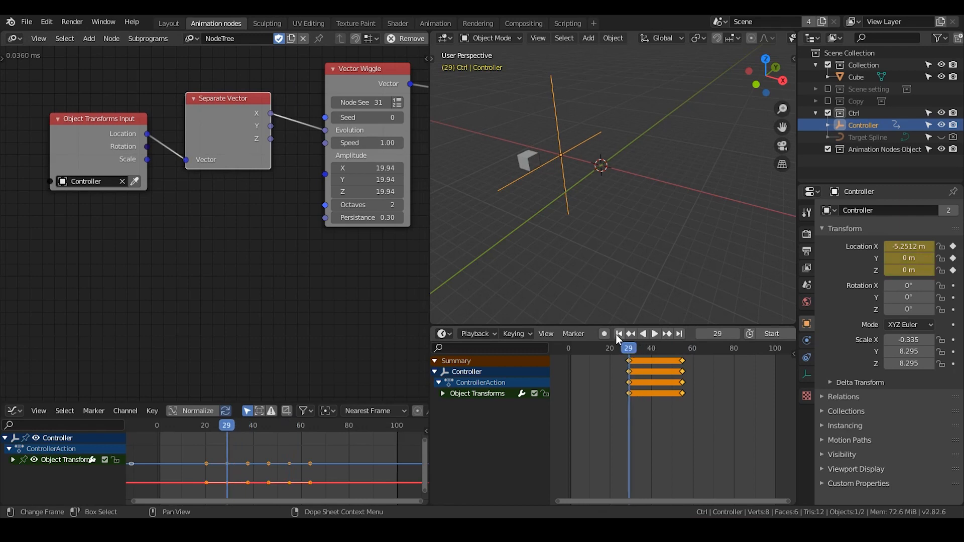
{"action": "left_click", "coordinate": [655, 335]}
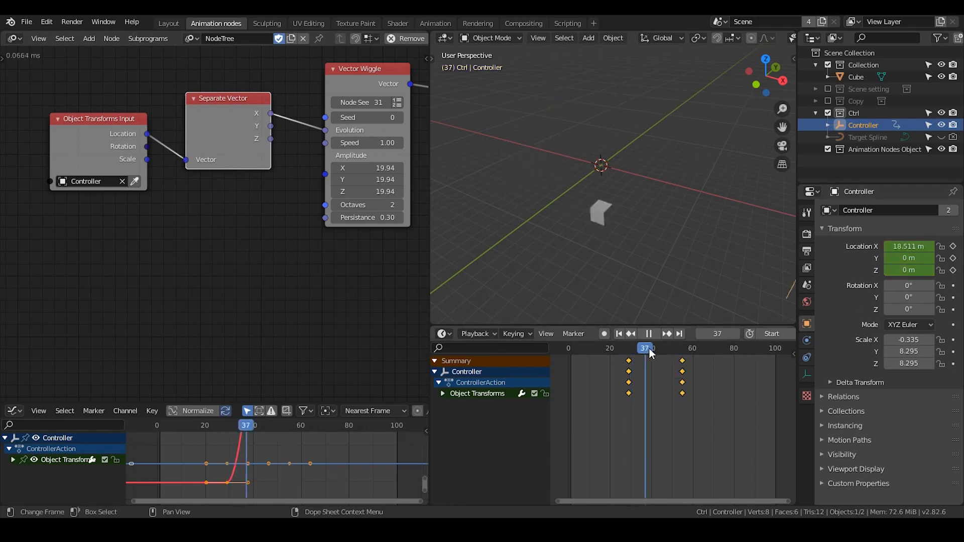
{"action": "left_click_drag", "start_coordinate": [645, 348], "coordinate": [641, 347]}
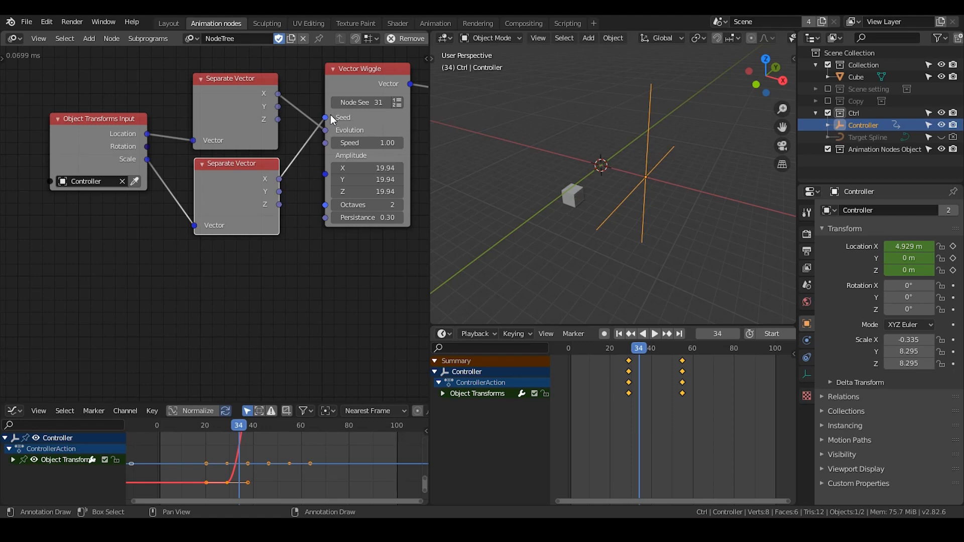
{"action": "mouse_move", "coordinate": [103, 173]}
{"action": "type", "text": "control"}
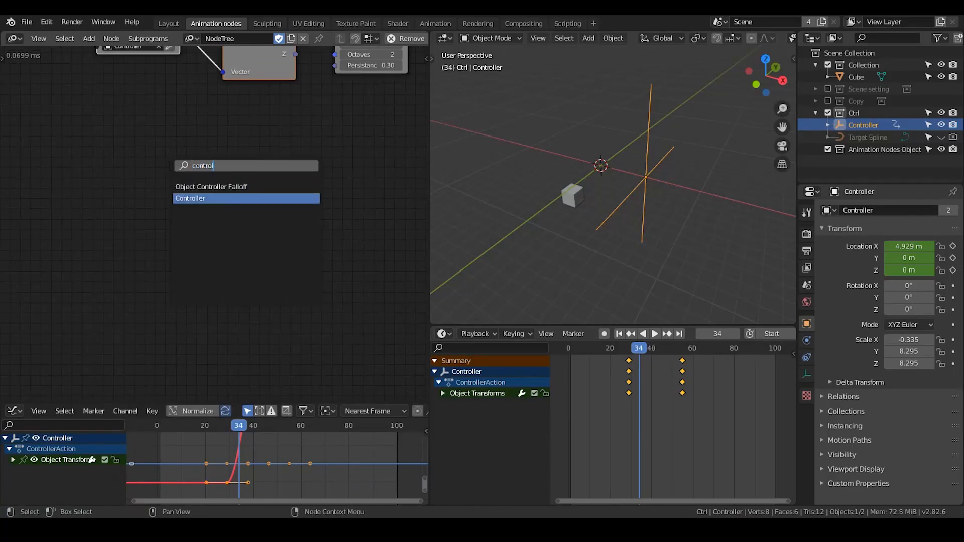
Step: Add the Controller subprogram from the Add menu and place its Invoke Subprogram node
{"action": "left_click", "coordinate": [189, 197]}
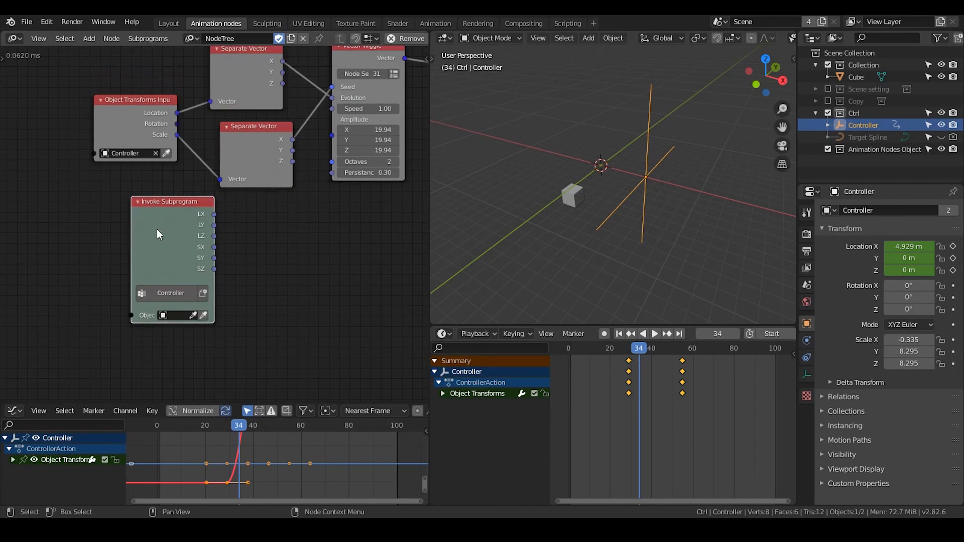
{"action": "left_click_drag", "start_coordinate": [165, 234], "coordinate": [185, 228]}
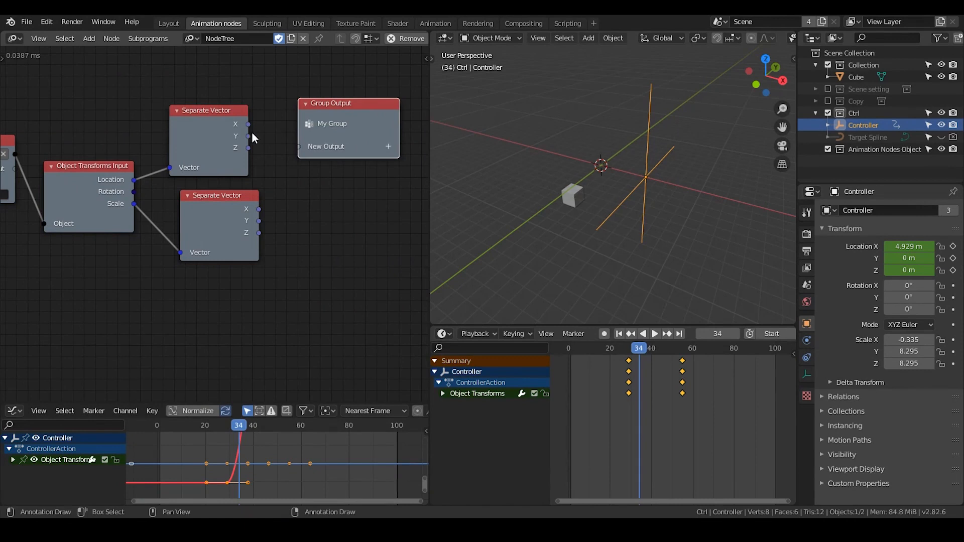
Step: Rename the subprogram to 'Controller preset' at its Group Input node
{"action": "left_click_drag", "start_coordinate": [248, 124], "coordinate": [302, 143]}
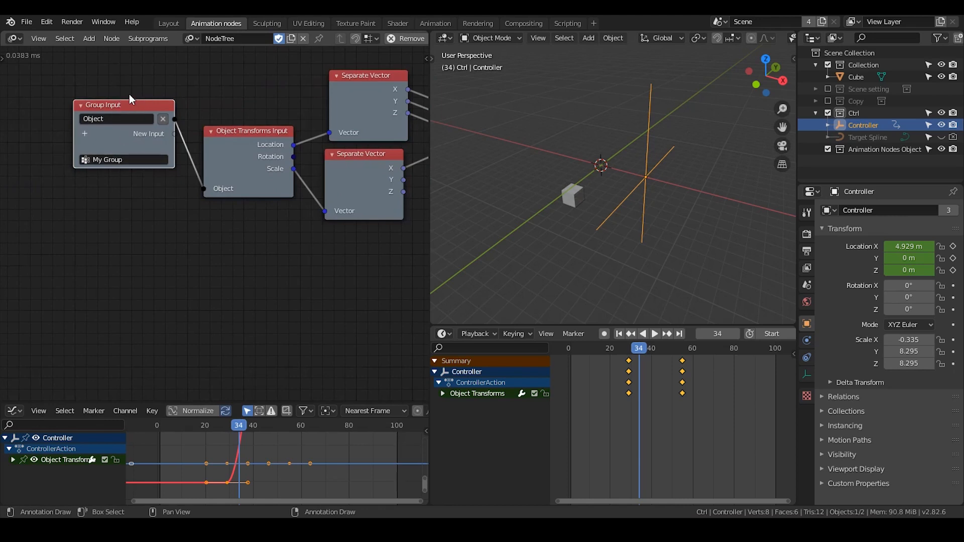
{"action": "double_click", "coordinate": [111, 159]}
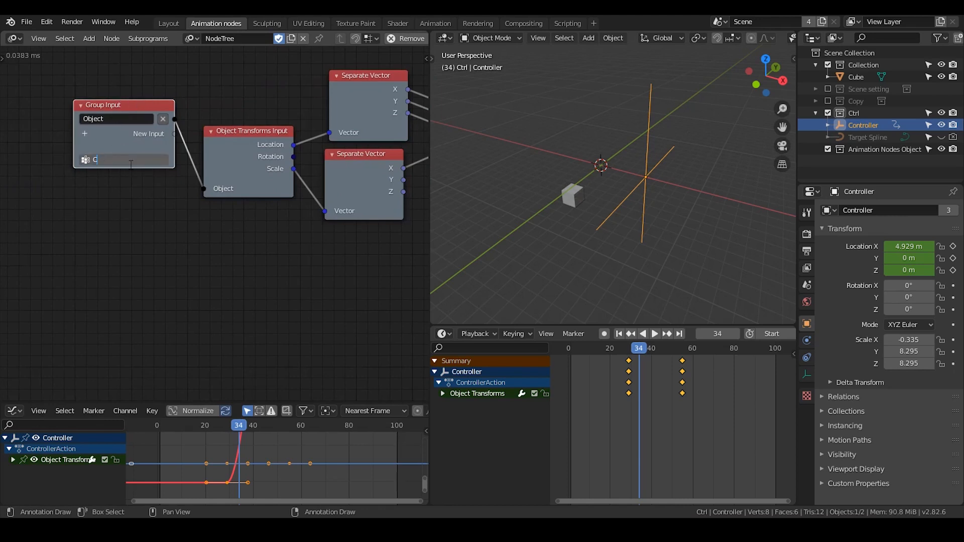
{"action": "type", "text": "ontroller preset"}
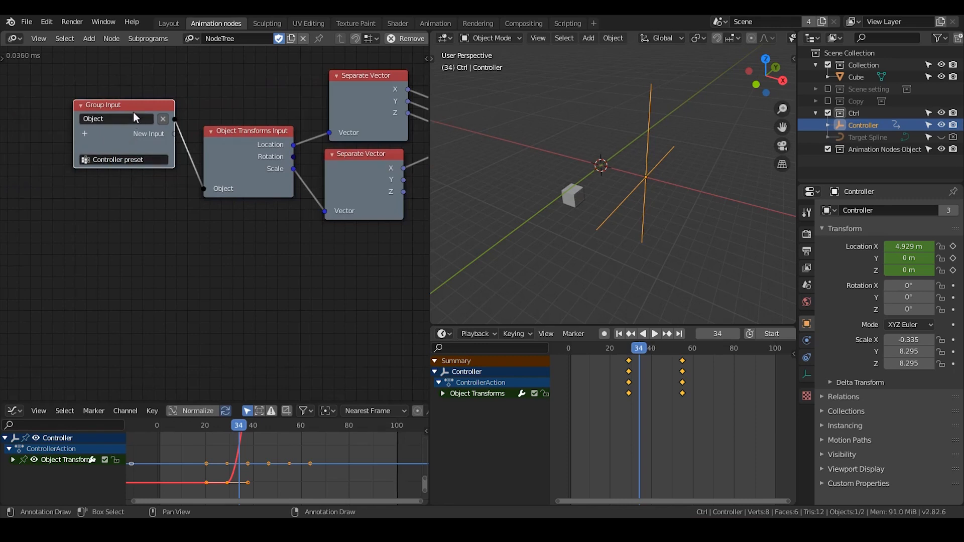
{"action": "mouse_move", "coordinate": [141, 110]}
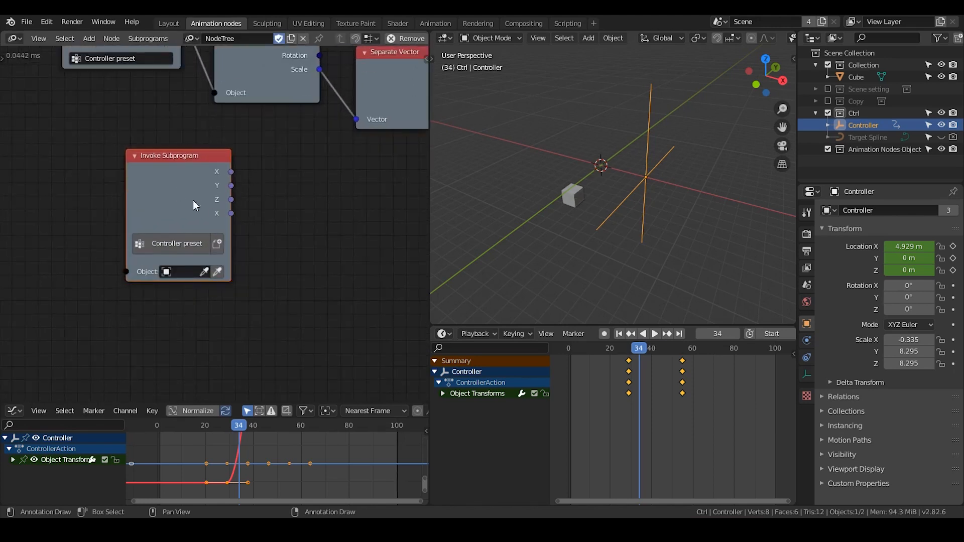
{"action": "mouse_move", "coordinate": [175, 138]}
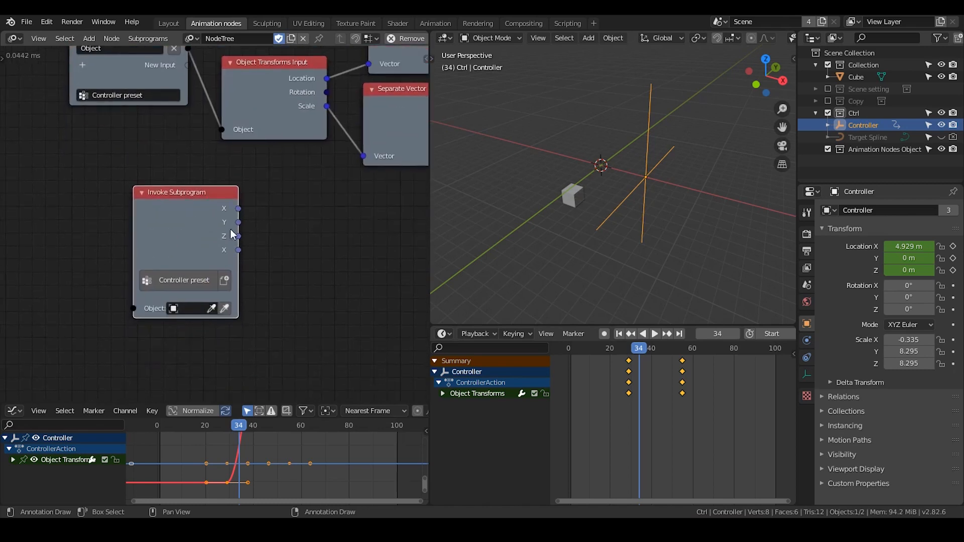
{"action": "mouse_move", "coordinate": [167, 158]}
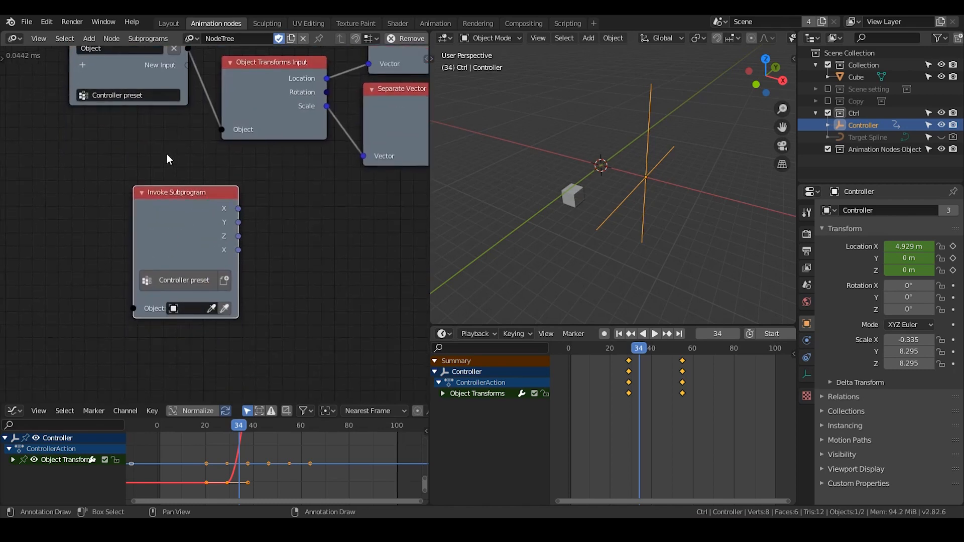
Step: Add an Invoke Subprogram node for 'Controller preset' via Shift+A search 'contro'
{"action": "left_click_drag", "start_coordinate": [185, 192], "coordinate": [293, 196]}
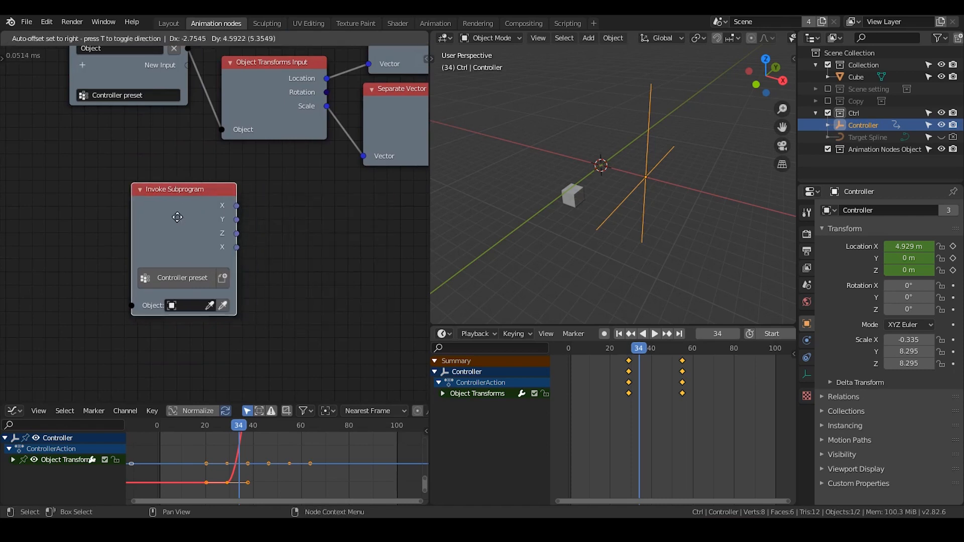
{"action": "left_click_drag", "start_coordinate": [177, 217], "coordinate": [171, 209]}
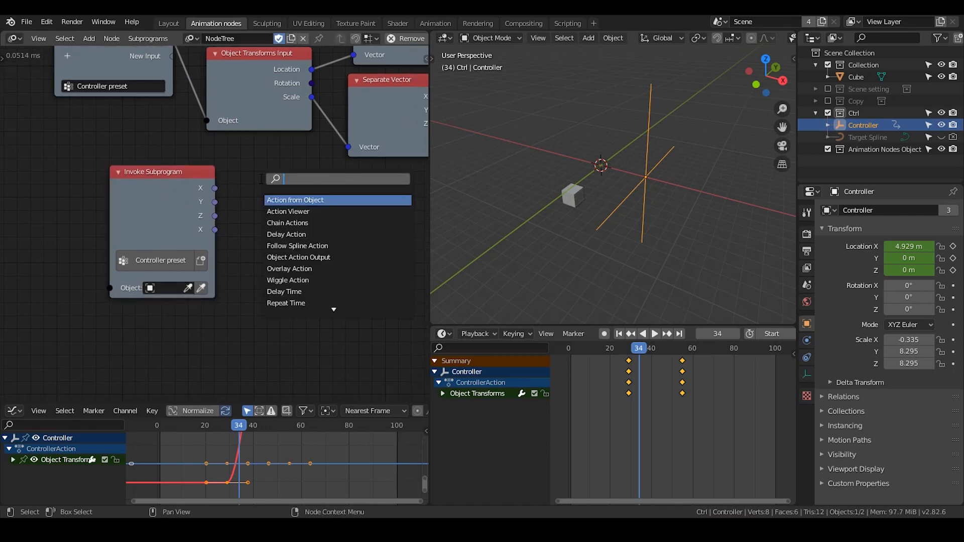
{"action": "type", "text": "contro"}
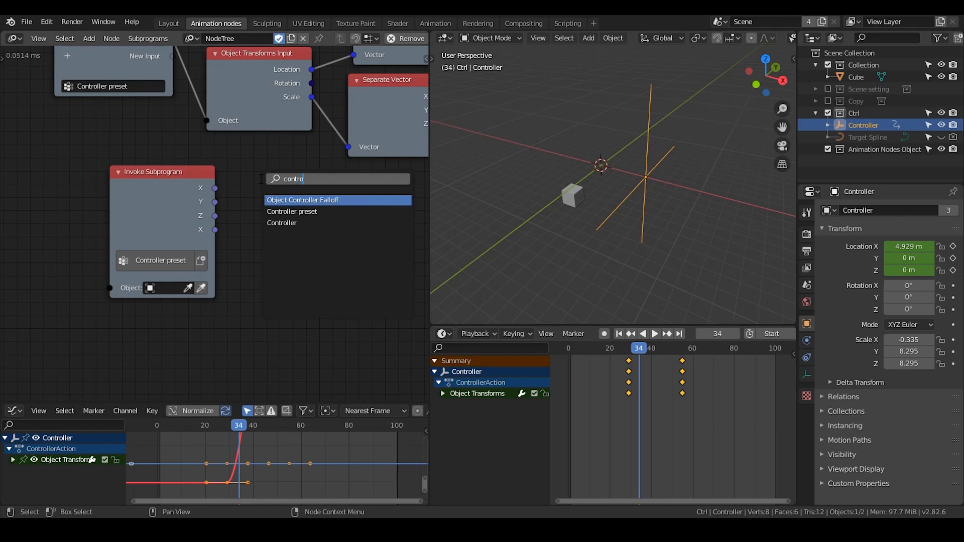
{"action": "left_click", "coordinate": [291, 210]}
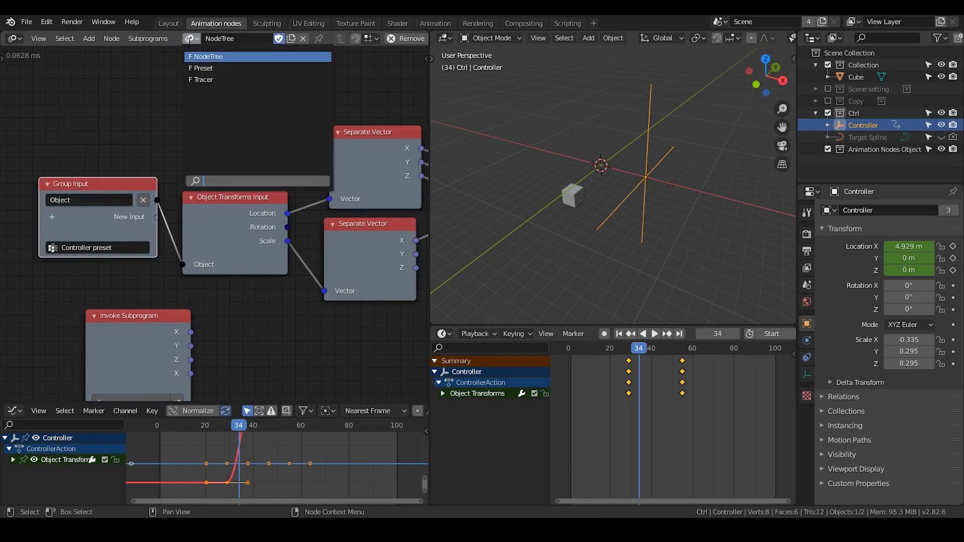
{"action": "left_click", "coordinate": [211, 68]}
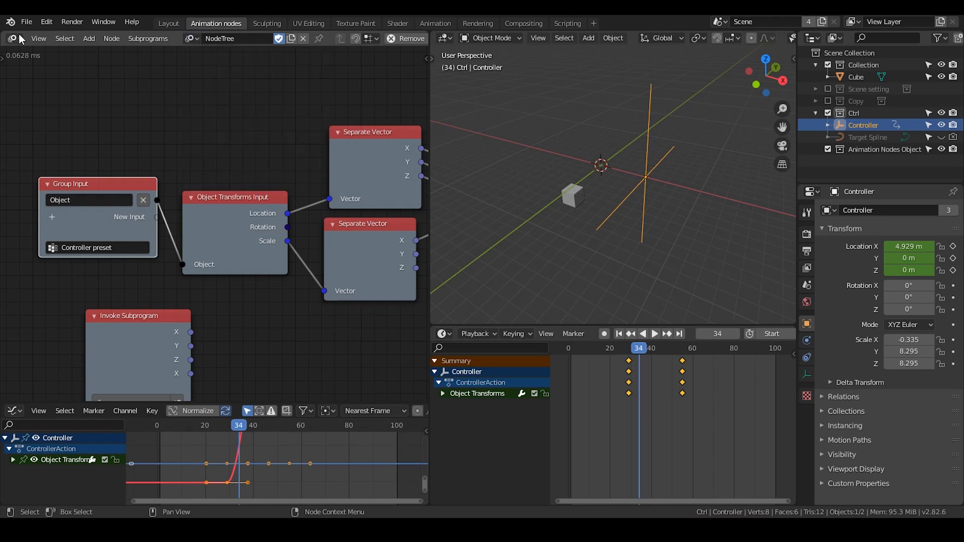
{"action": "left_click", "coordinate": [26, 22]}
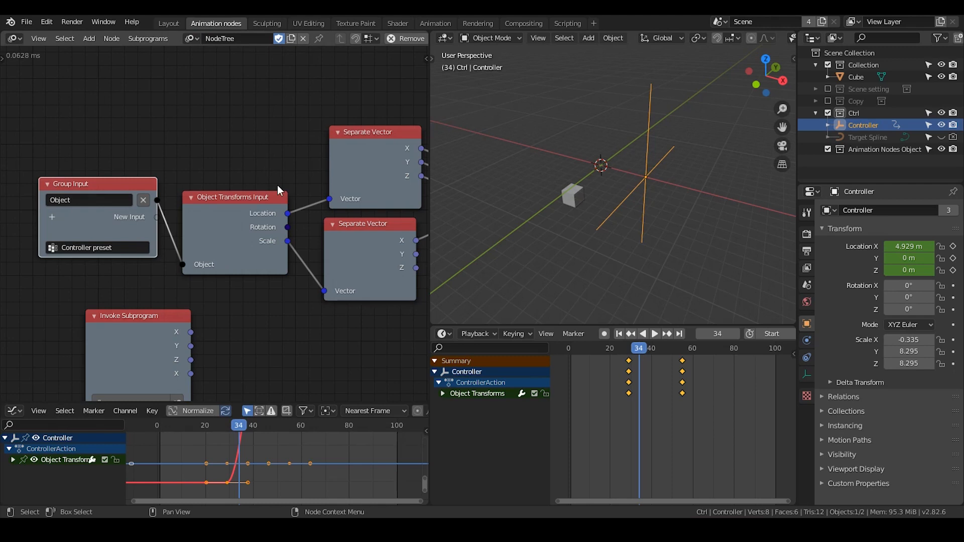
{"action": "left_click", "coordinate": [27, 22]}
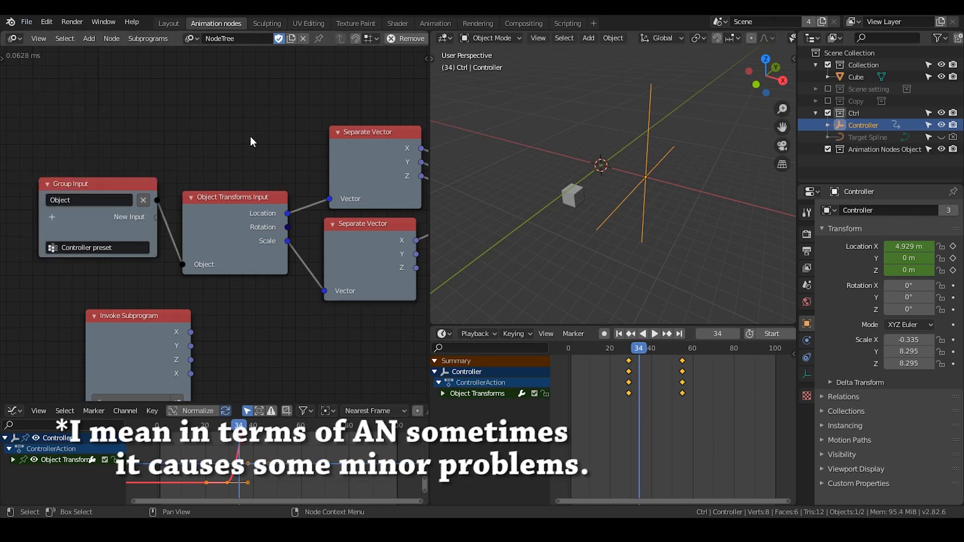
{"action": "left_click", "coordinate": [237, 38]}
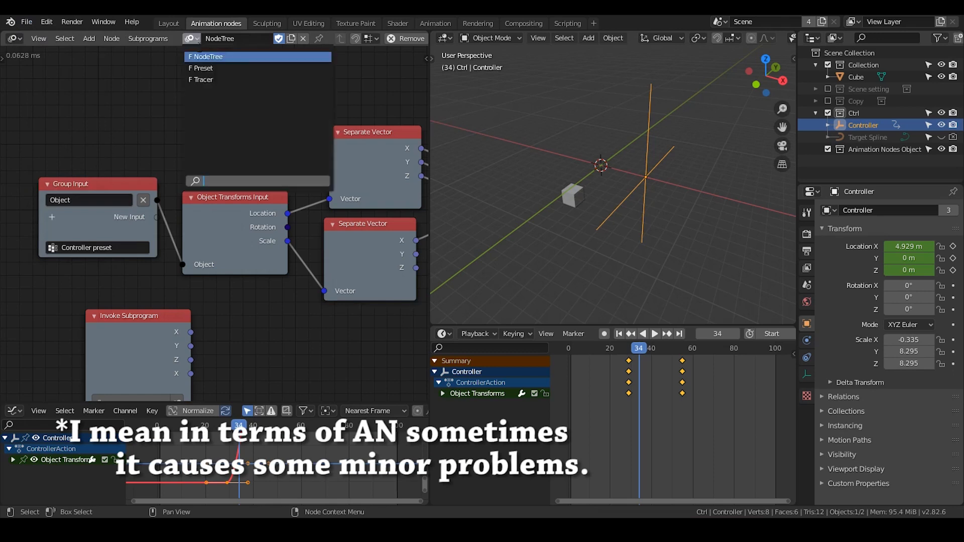